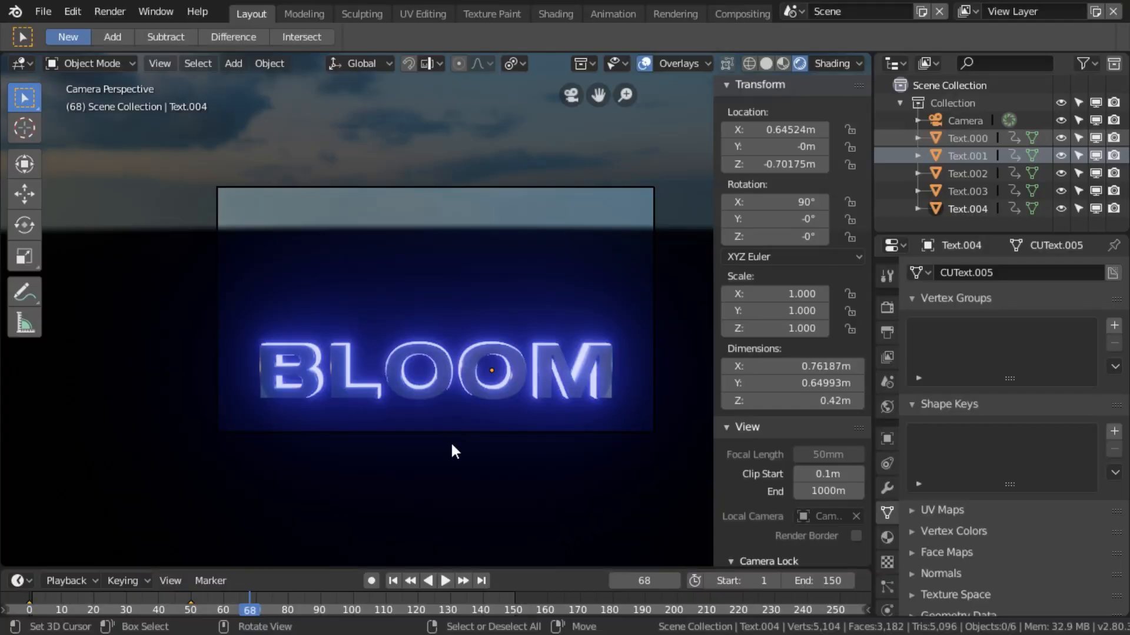
{"action": "mouse_move", "coordinate": [462, 476]}
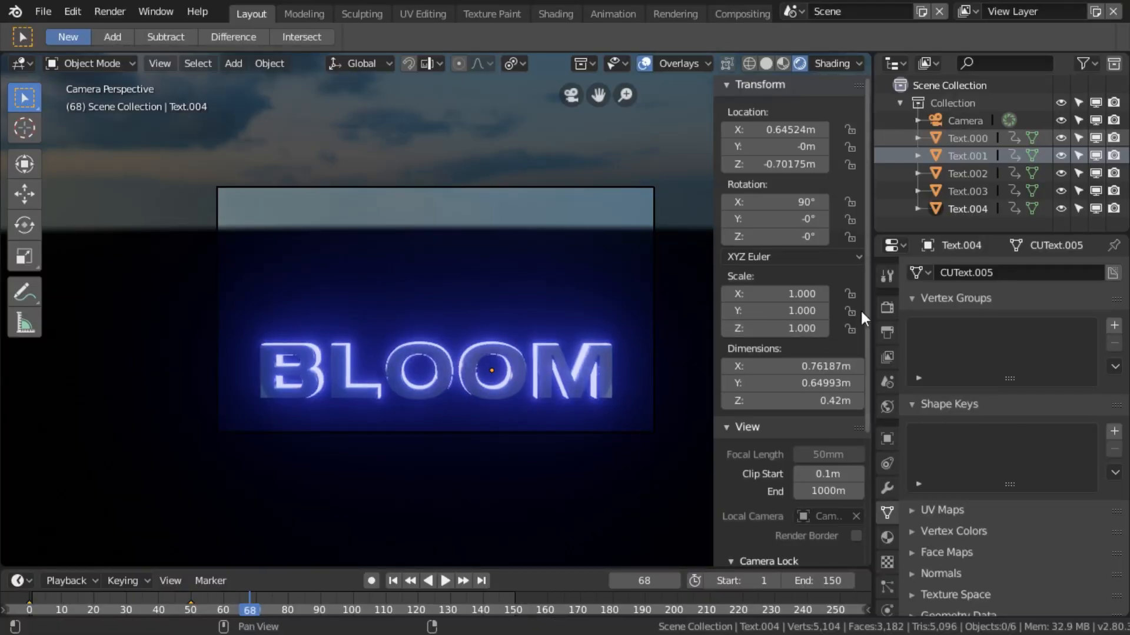
{"action": "mouse_move", "coordinate": [887, 306]}
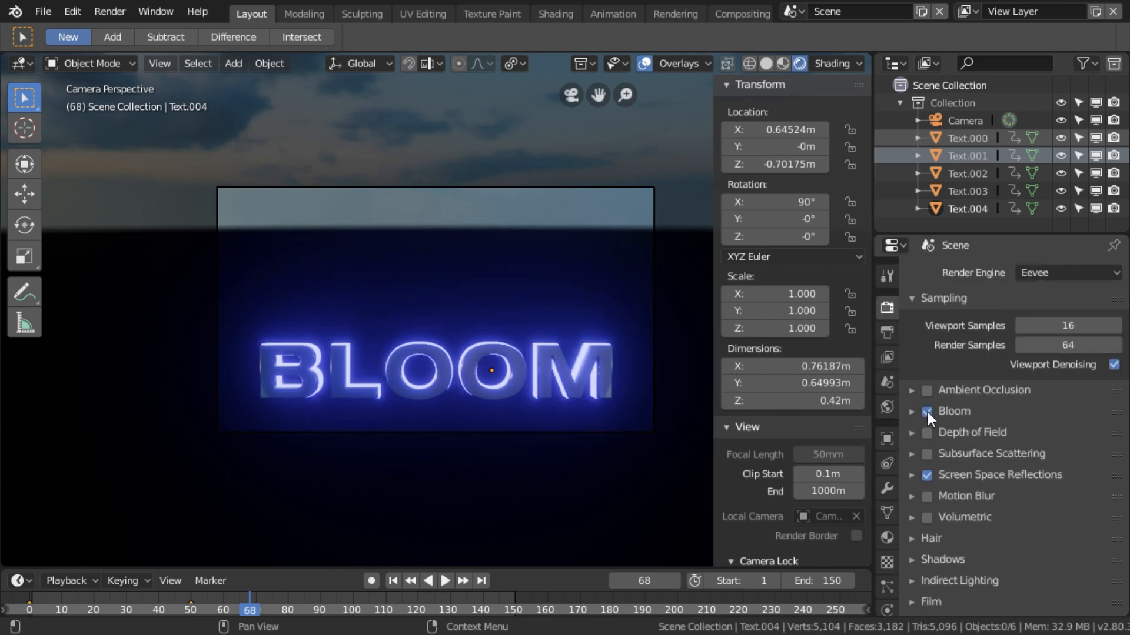
- Disable Eevee Bloom, set Film Alpha to Transparent and re-render with F12
{"action": "left_click", "coordinate": [927, 412]}
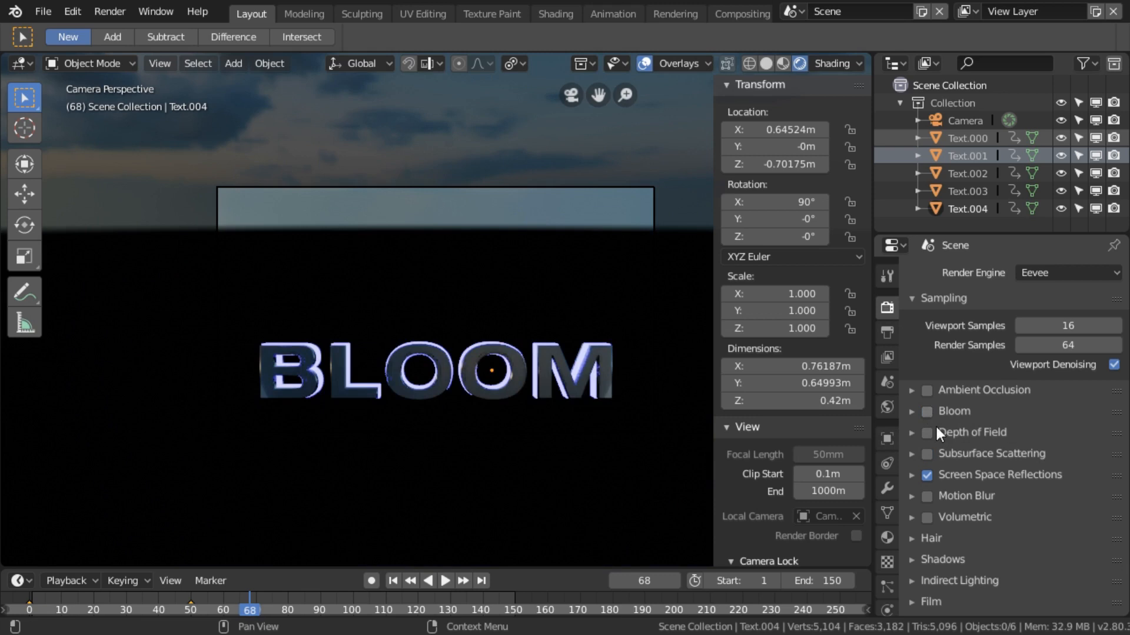
{"action": "scroll", "scroll_direction": "down", "scroll_amount": 3}
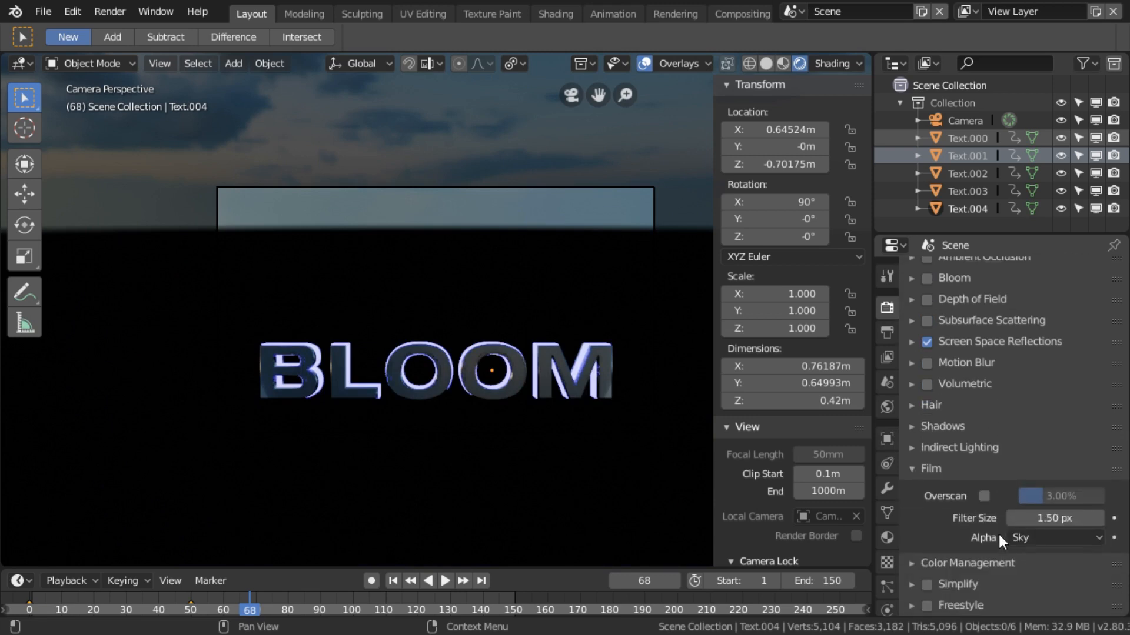
{"action": "left_click", "coordinate": [1055, 538]}
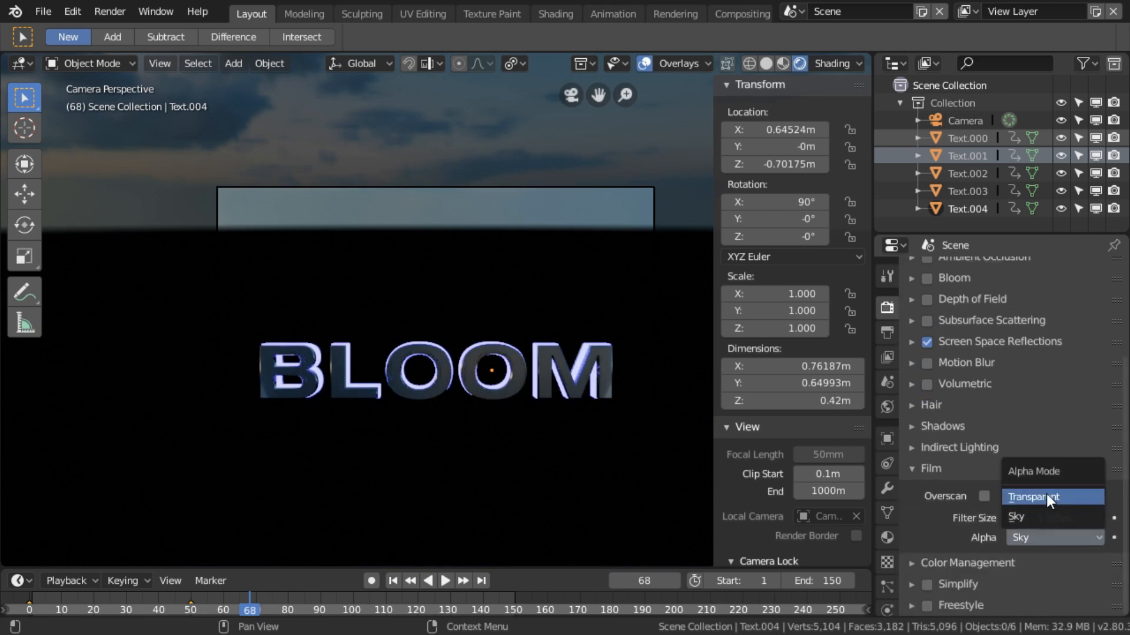
{"action": "left_click", "coordinate": [1036, 496]}
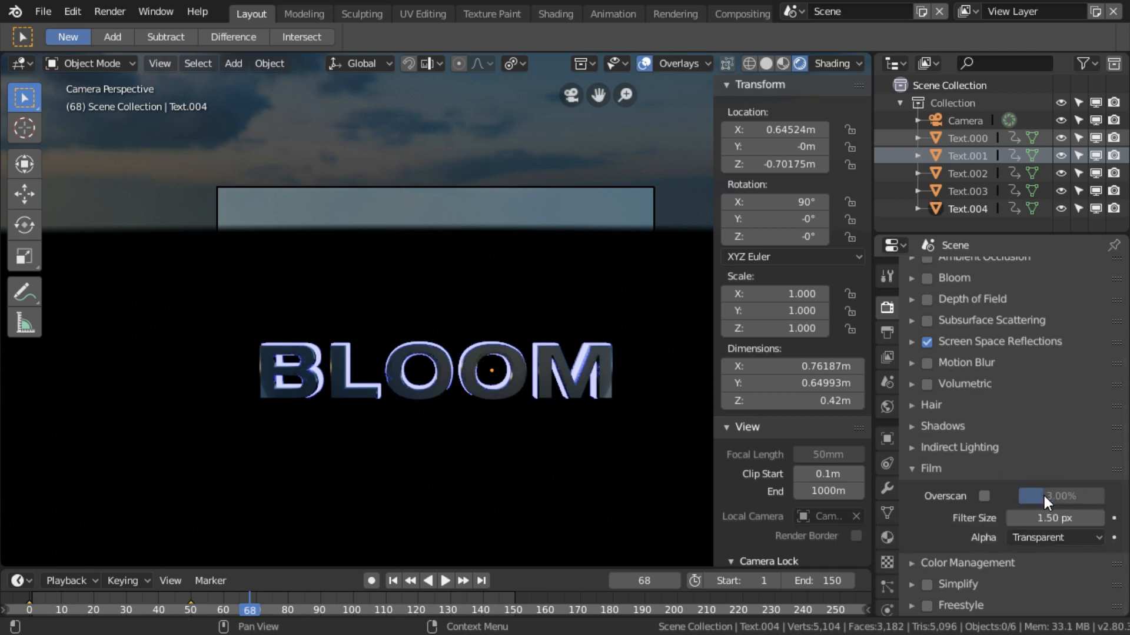
{"action": "key", "text": "F12"}
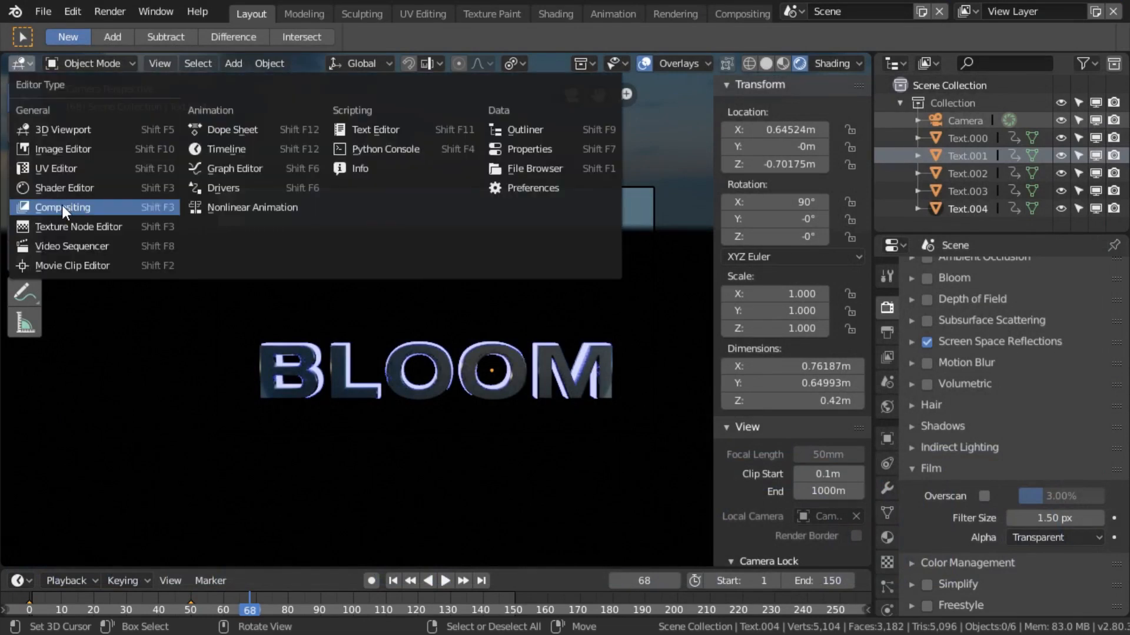
- Switch the editor to Compositing and enable Use Nodes for the scene
{"action": "left_click", "coordinate": [62, 207]}
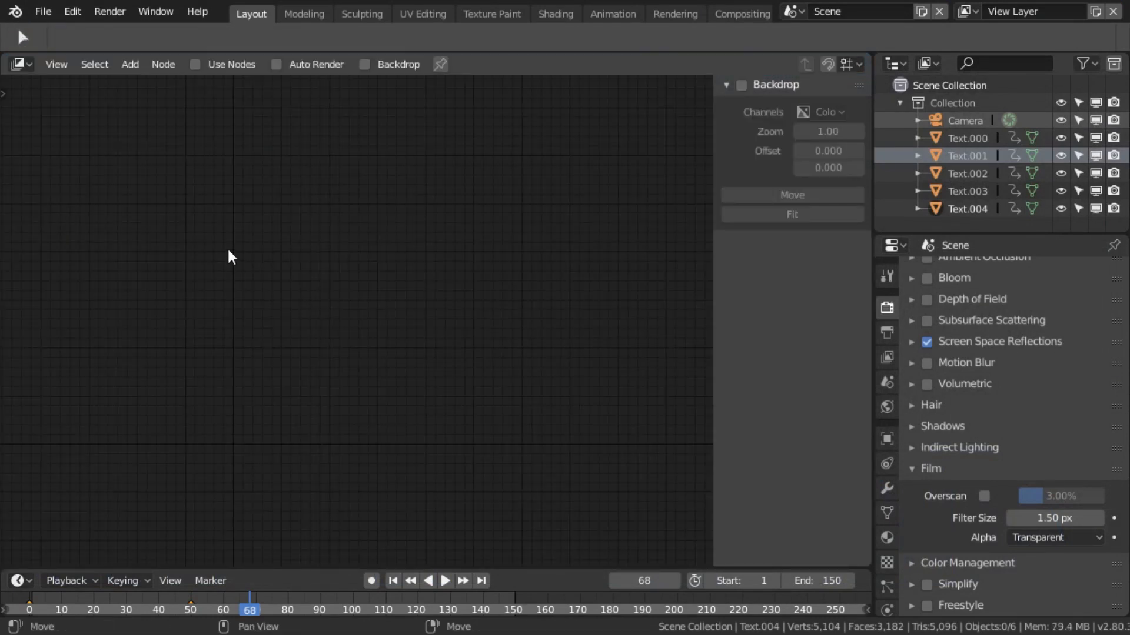
{"action": "mouse_move", "coordinate": [195, 63]}
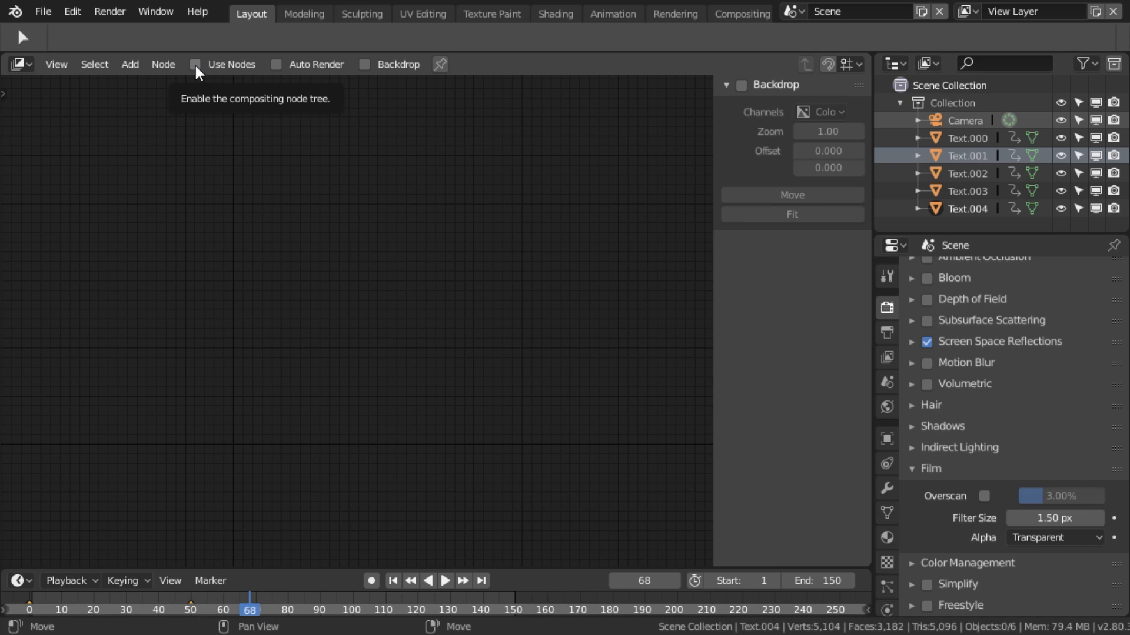
{"action": "left_click", "coordinate": [194, 64]}
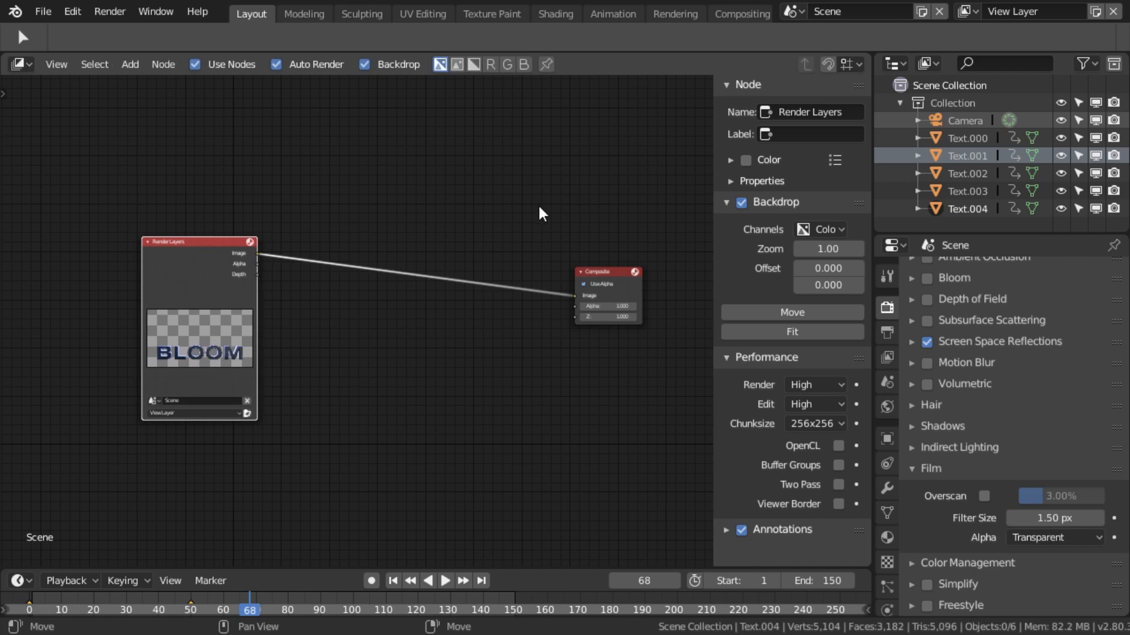
{"action": "mouse_move", "coordinate": [542, 185]}
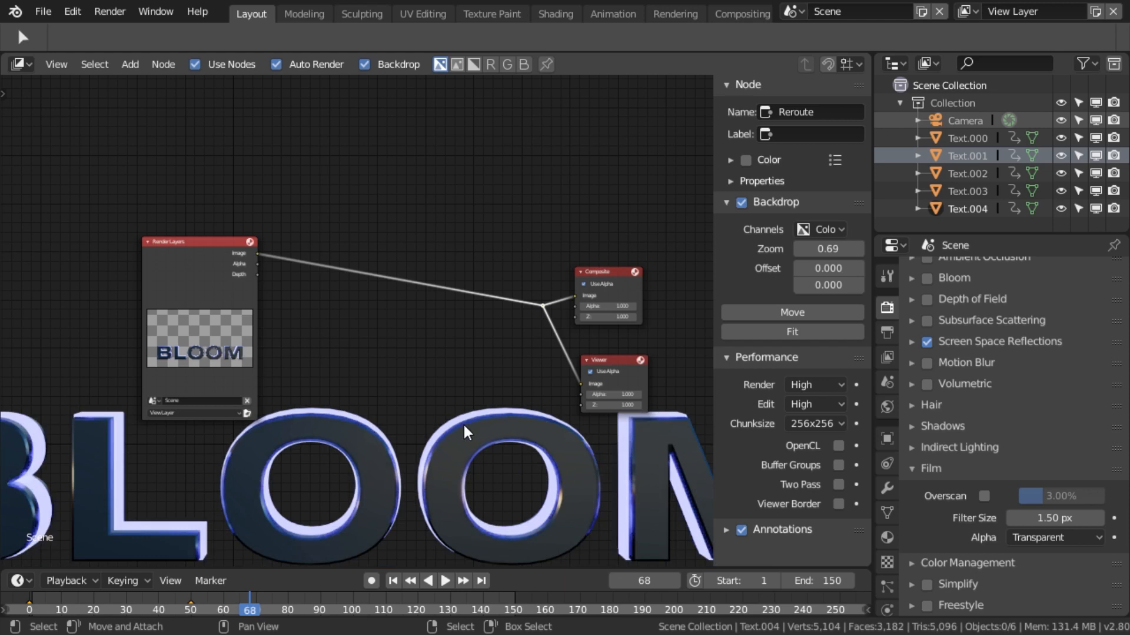
{"action": "scroll", "scroll_direction": "down", "scroll_amount": 3}
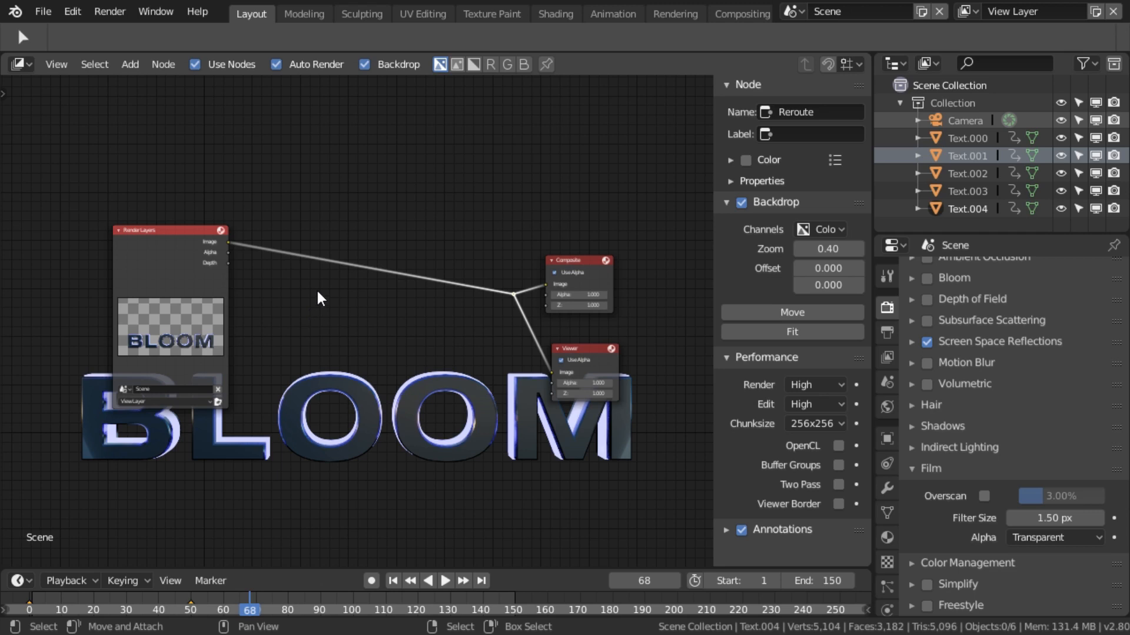
- Add a Glare node and drop it onto the link after Render Layers
{"action": "left_click", "coordinate": [129, 63]}
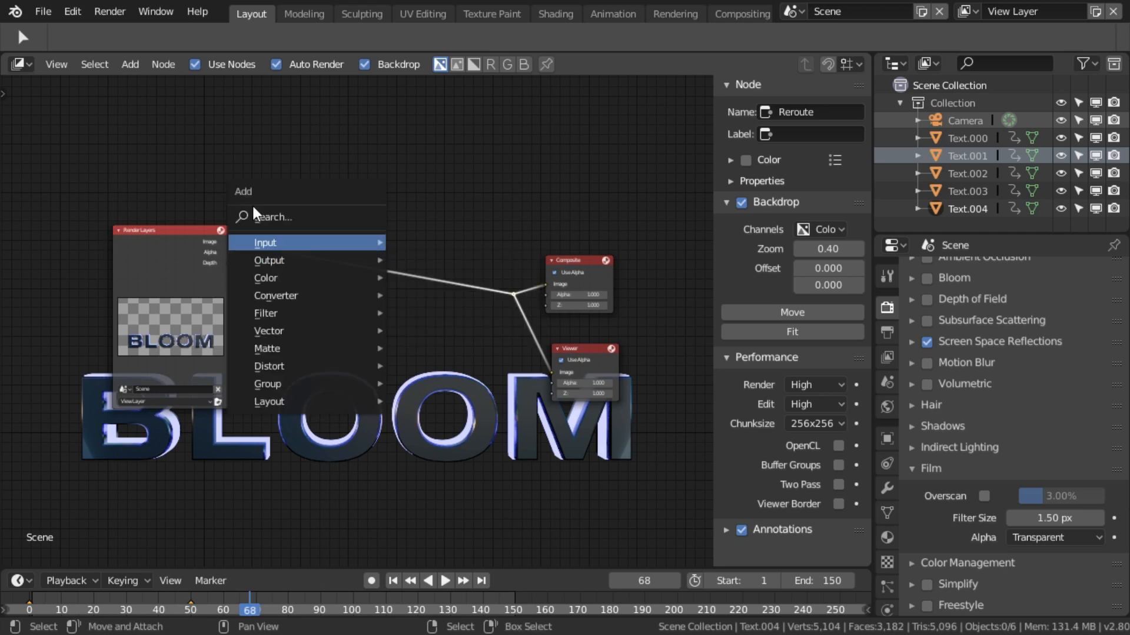
{"action": "type", "text": "gla"}
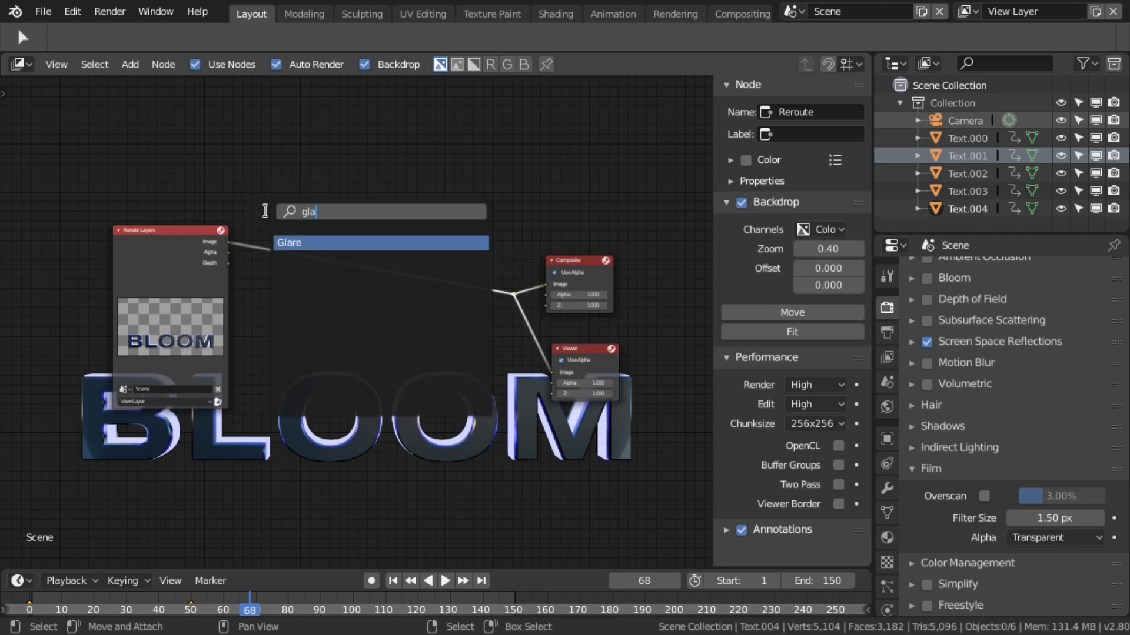
{"action": "left_click", "coordinate": [380, 242]}
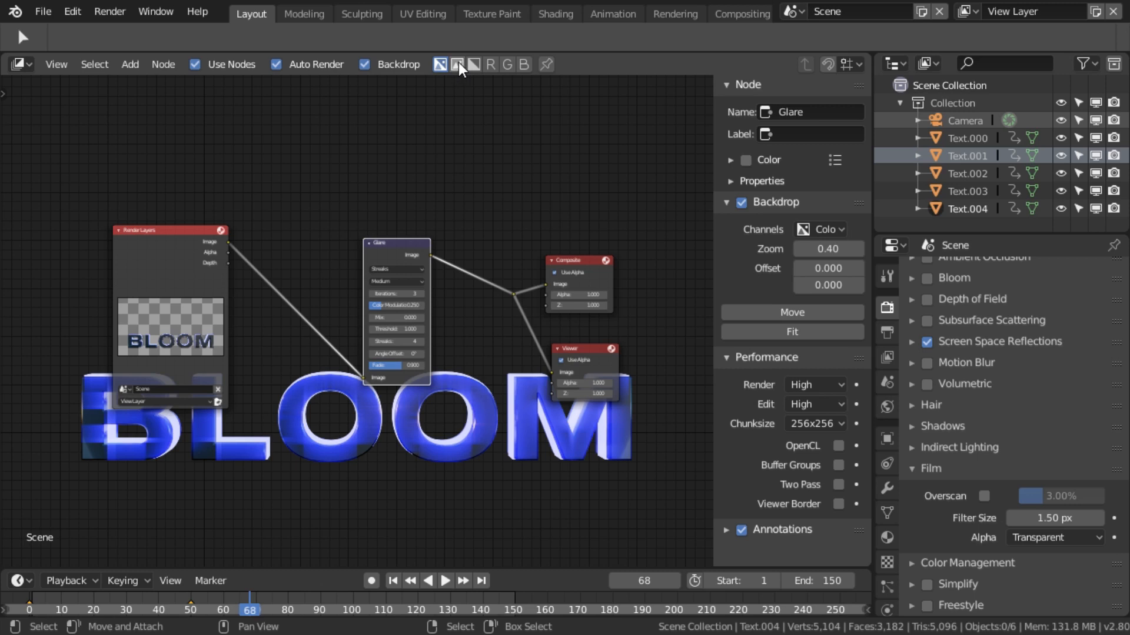
{"action": "left_click", "coordinate": [456, 64]}
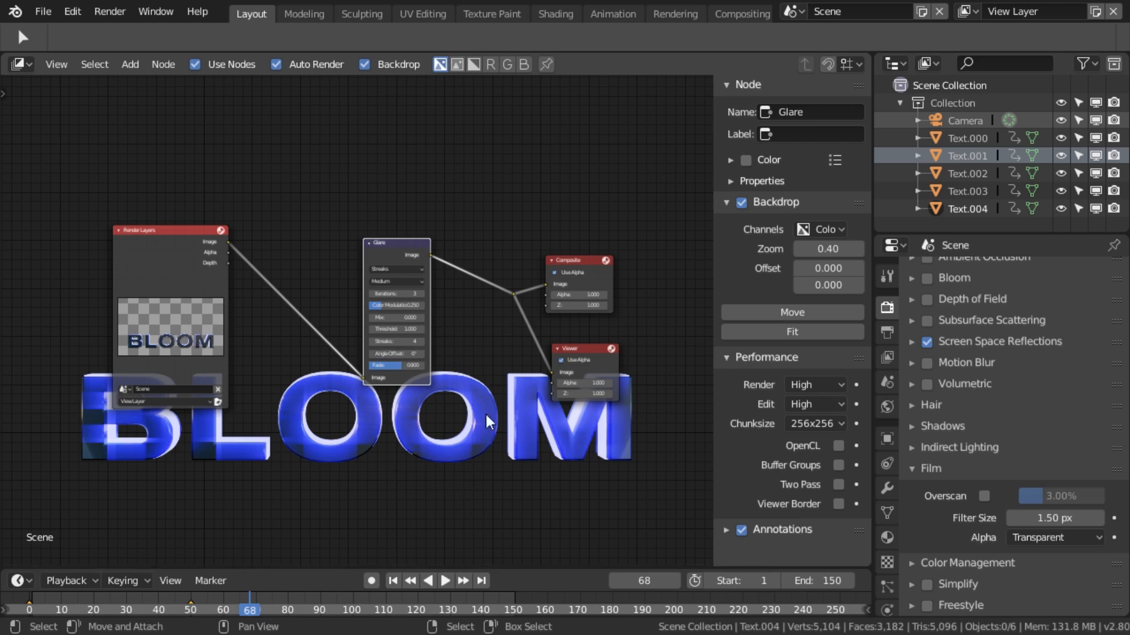
{"action": "left_click", "coordinate": [457, 64]}
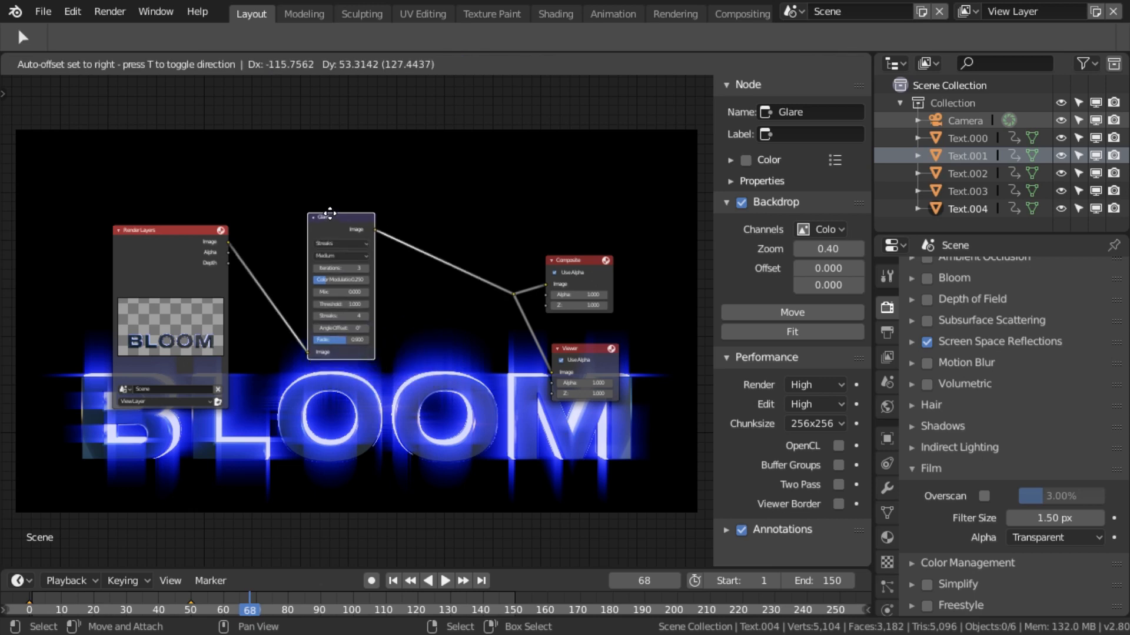
{"action": "left_click", "coordinate": [339, 242]}
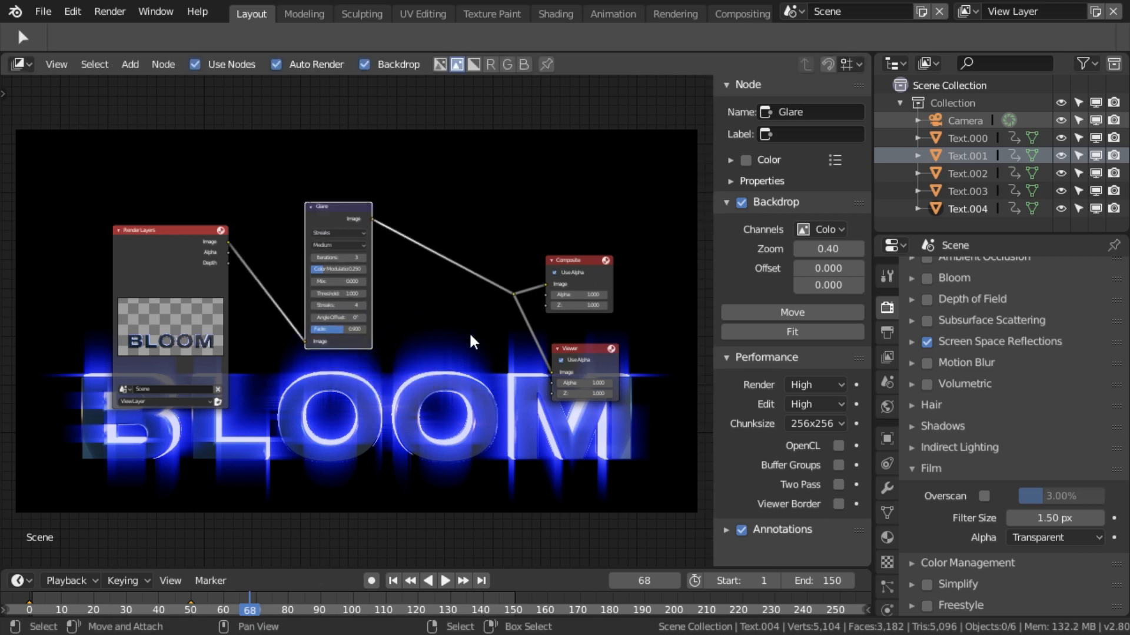
- Switch the Glare node's type to Fog Glow
{"action": "left_click", "coordinate": [337, 232]}
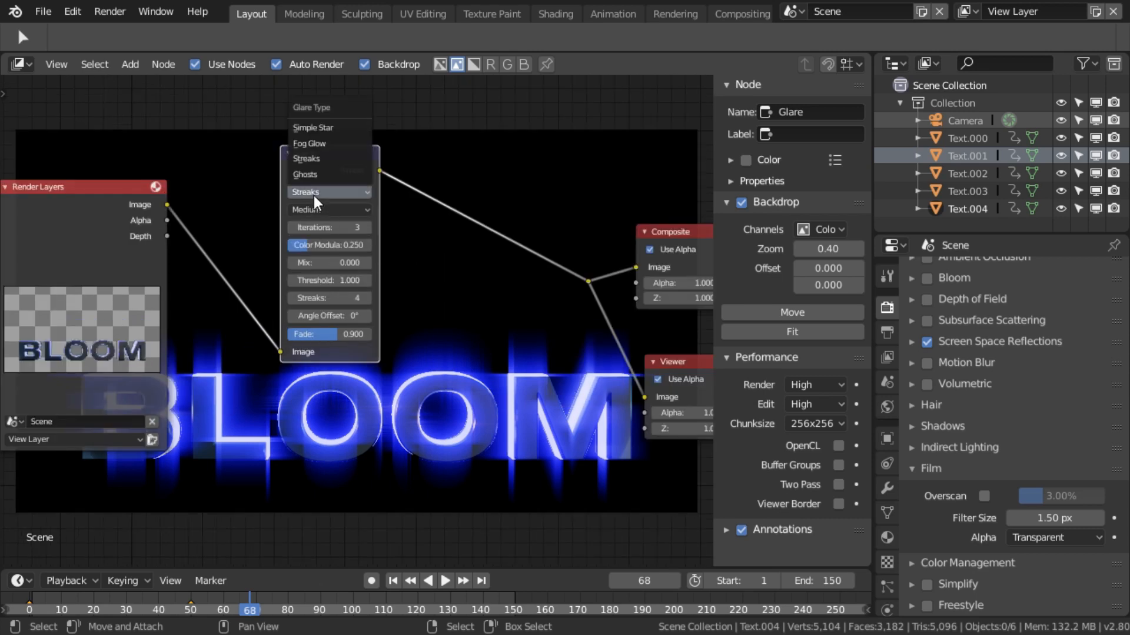
{"action": "mouse_move", "coordinate": [329, 143]}
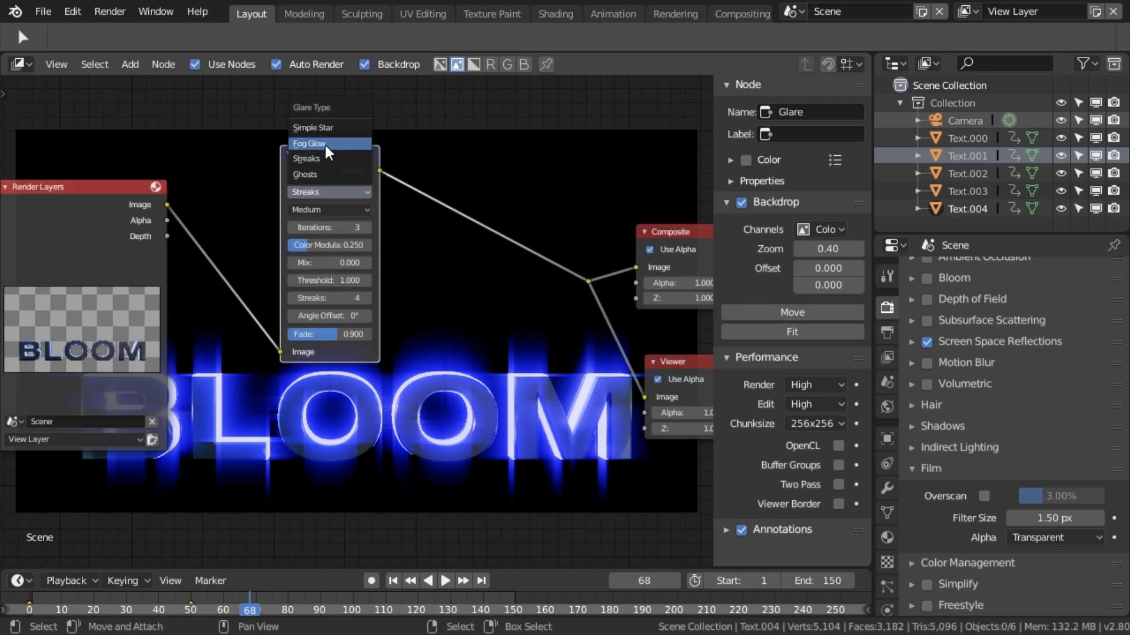
{"action": "left_click", "coordinate": [310, 144]}
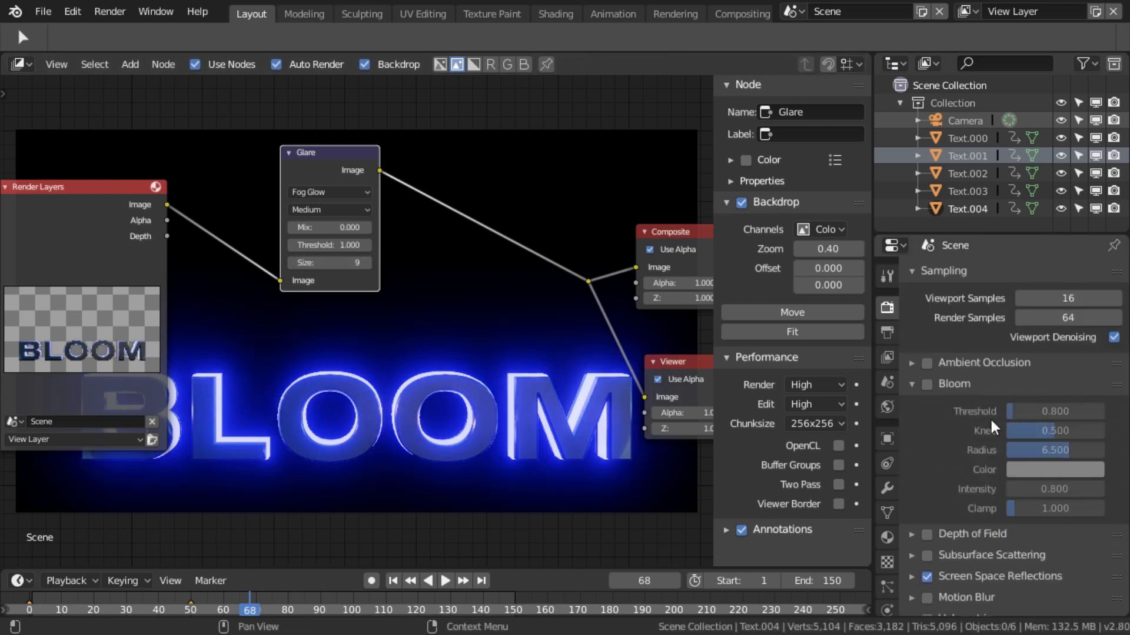
{"action": "mouse_move", "coordinate": [1031, 412]}
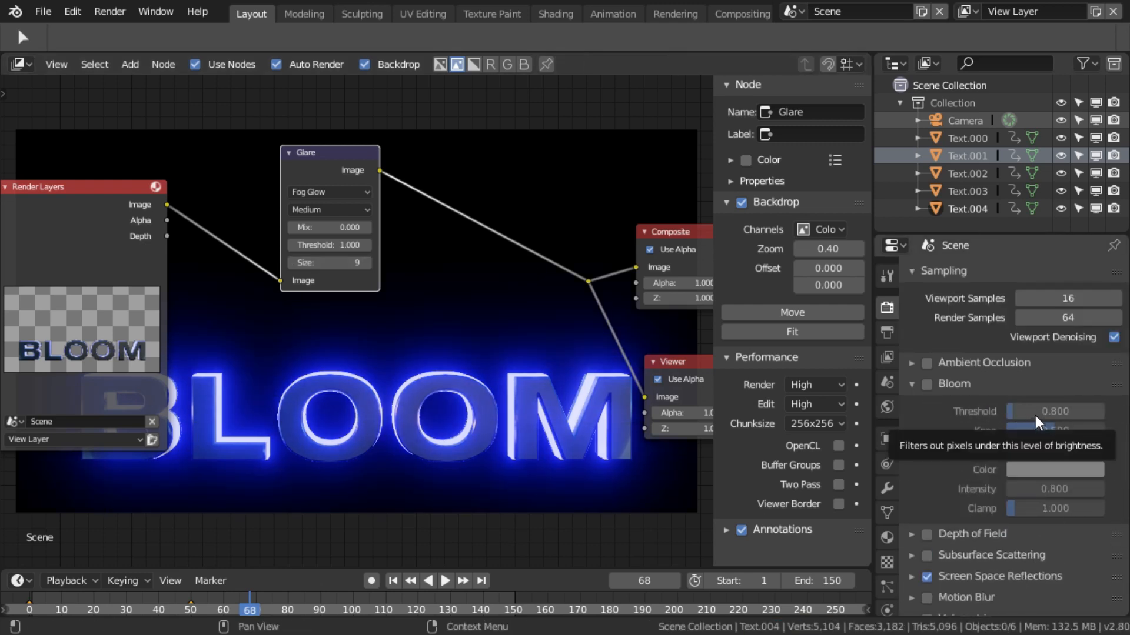
{"action": "mouse_move", "coordinate": [310, 288]}
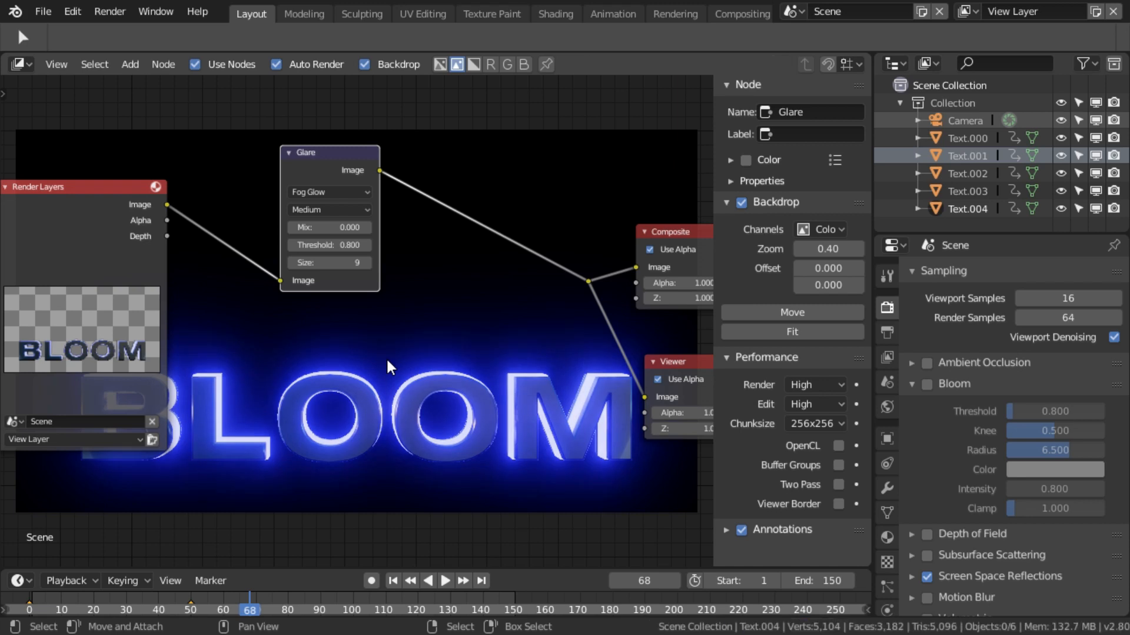
{"action": "mouse_move", "coordinate": [373, 275]}
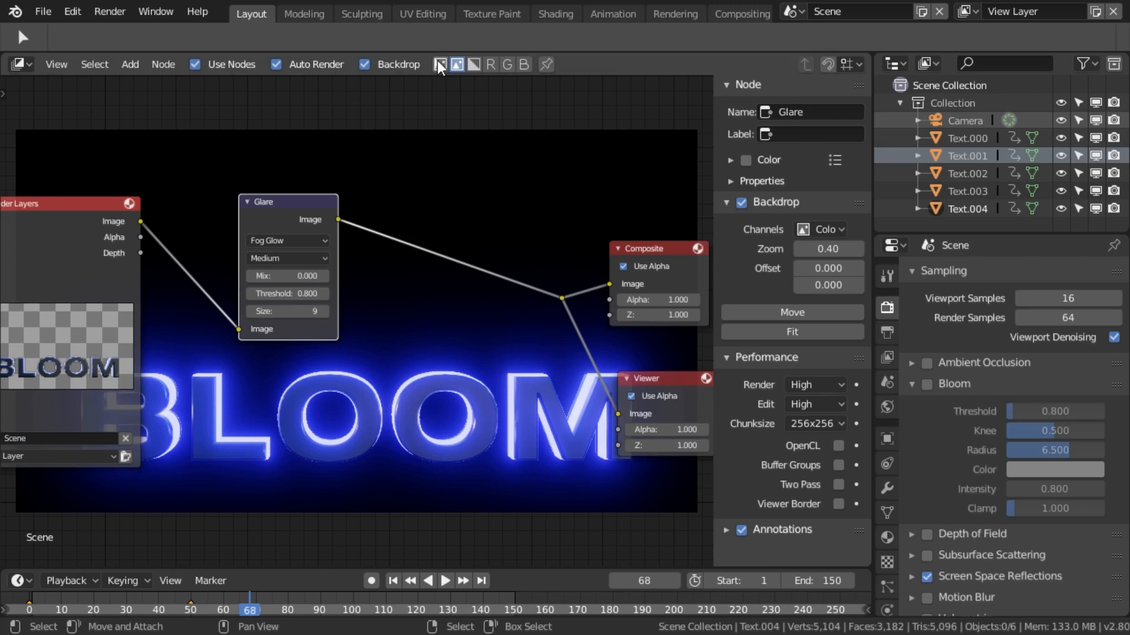
- Show the backdrop in Color and Alpha mode to reveal the transparent background
{"action": "left_click", "coordinate": [440, 63]}
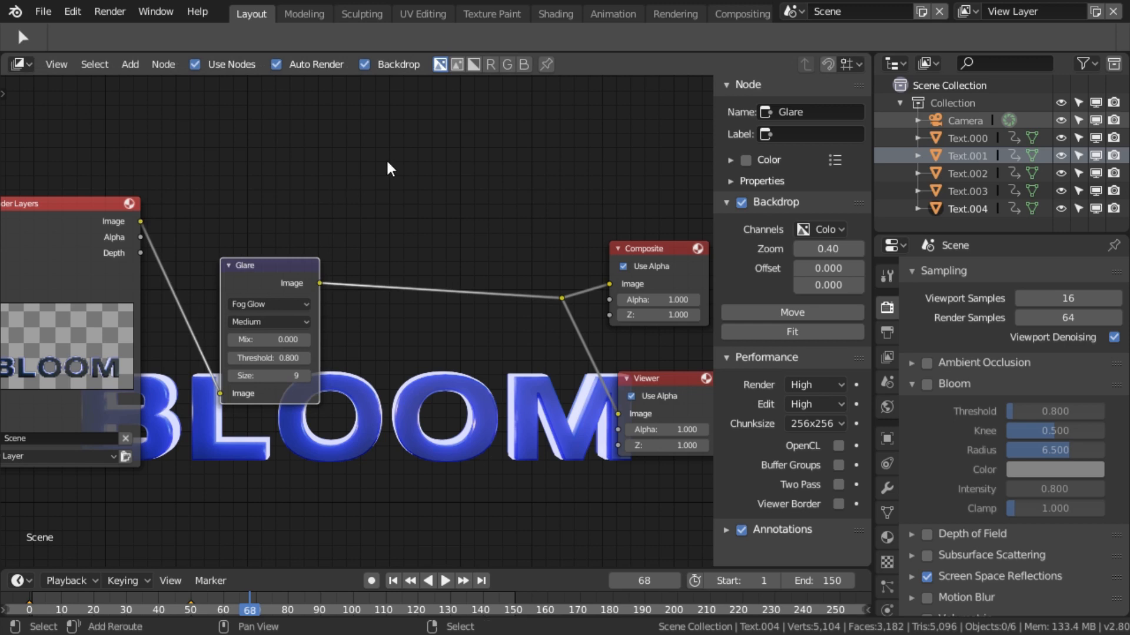
- Search and add a Set Alpha node after Glare, then display only the alpha channel
{"action": "type", "text": "ad"}
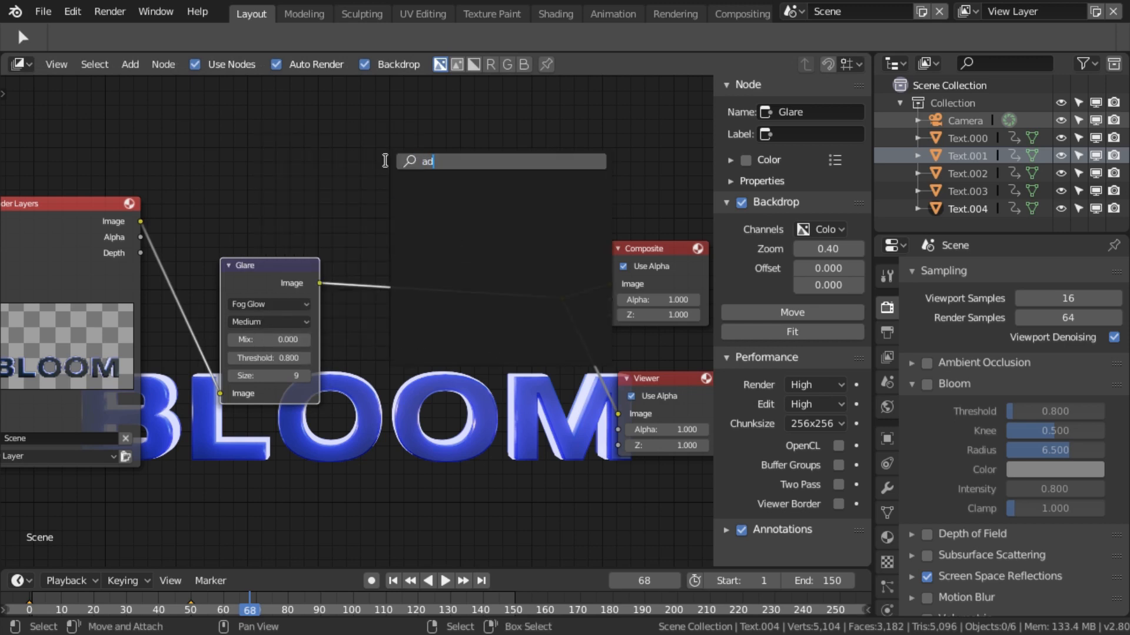
{"action": "key", "text": "backspace"}
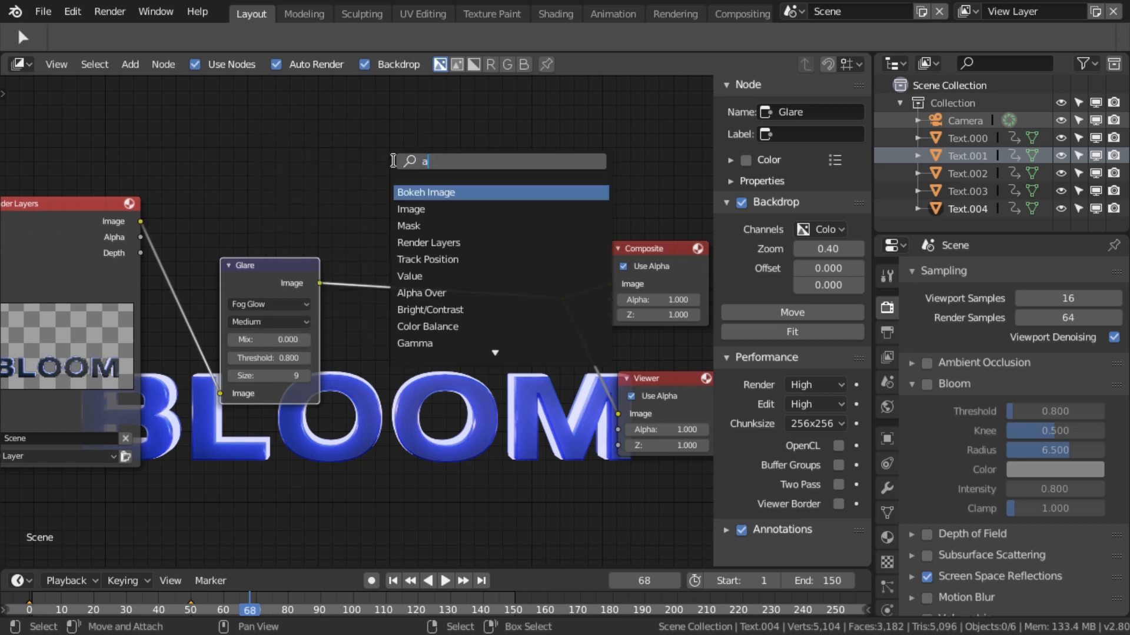
{"action": "type", "text": "set"}
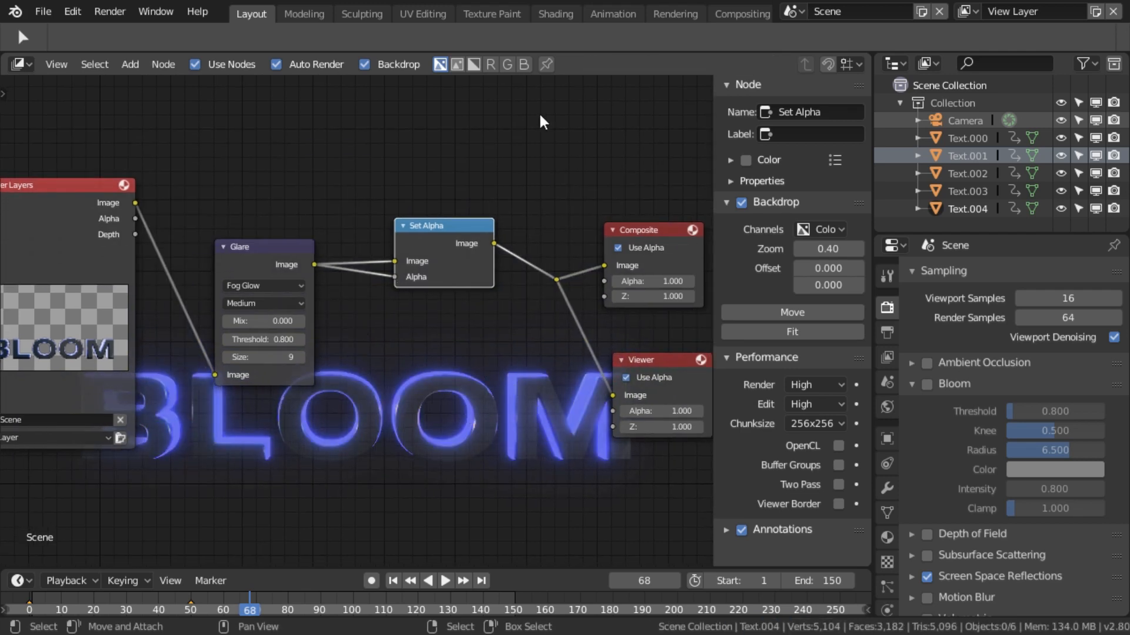
{"action": "left_click", "coordinate": [473, 64]}
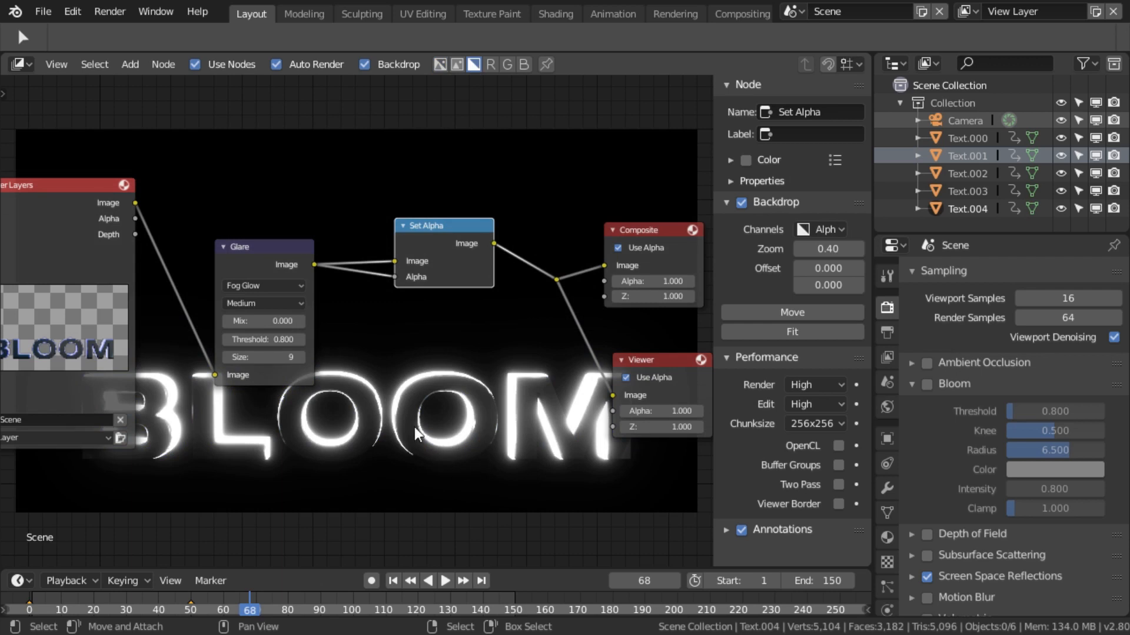
{"action": "mouse_move", "coordinate": [547, 423]}
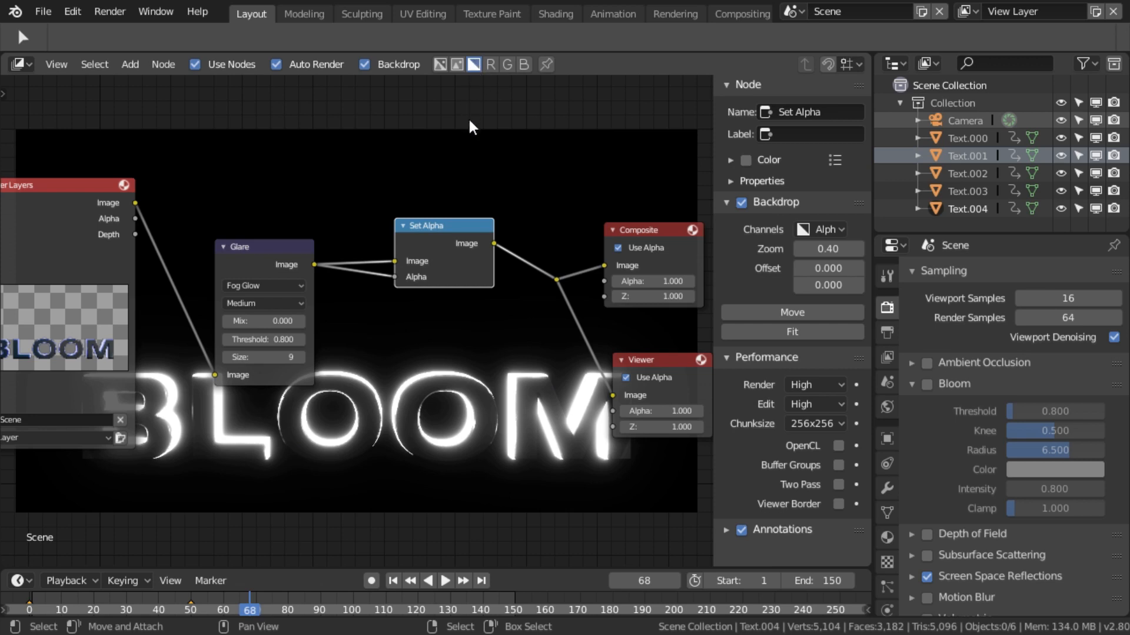
{"action": "mouse_move", "coordinate": [445, 175]}
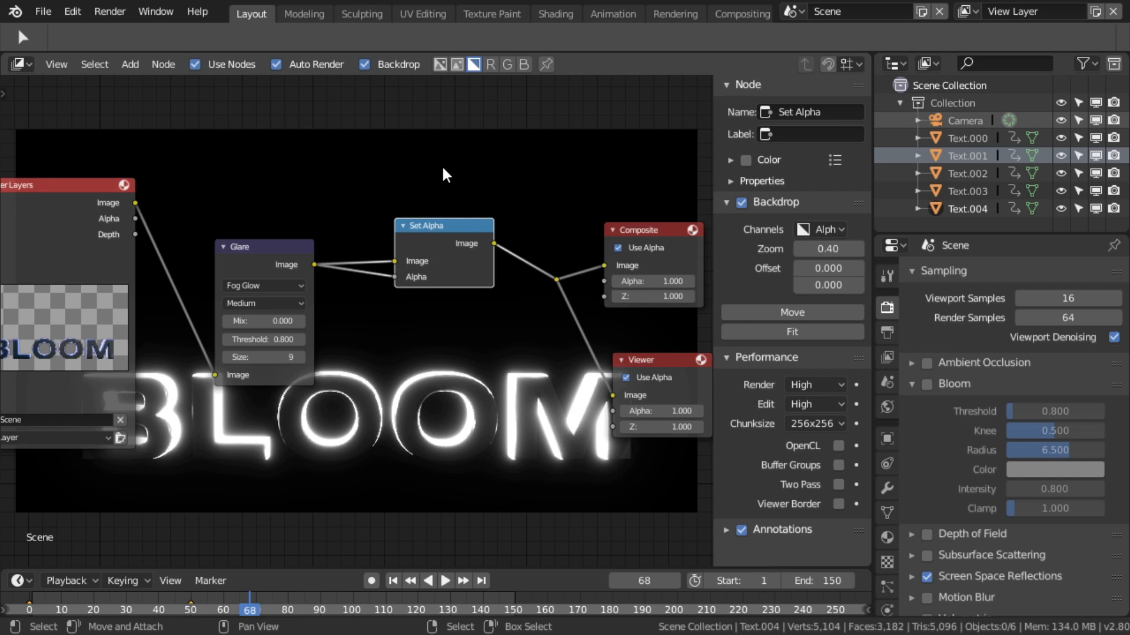
{"action": "mouse_move", "coordinate": [439, 88]}
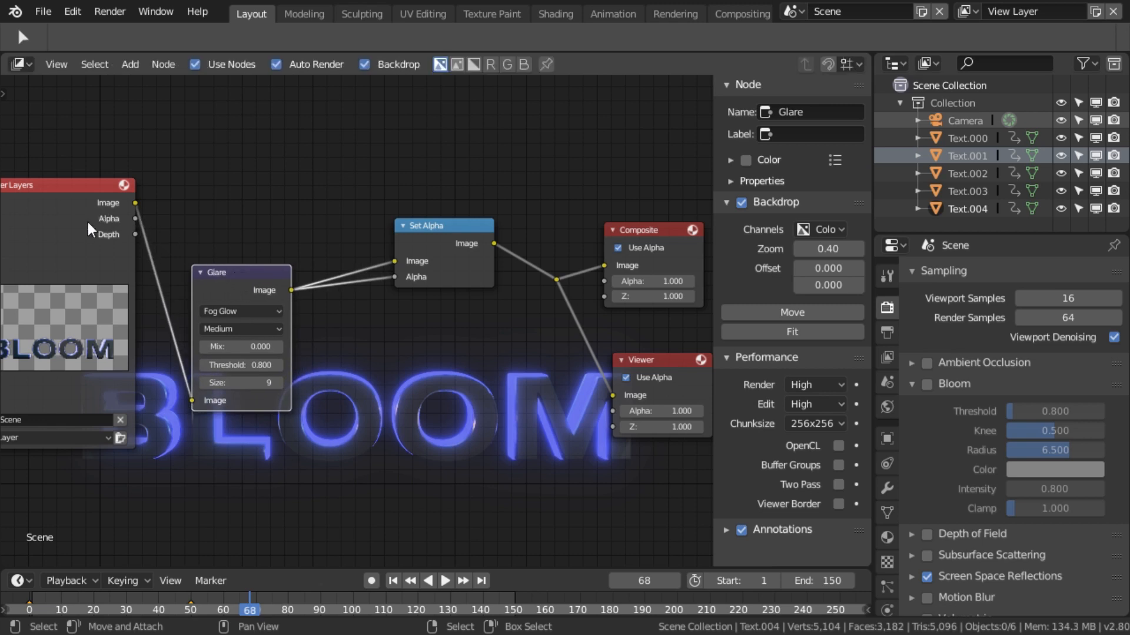
- Add a Math Add node and link Render Layers Alpha into its second Value
{"action": "left_click", "coordinate": [129, 63]}
{"action": "type", "text": "a"}
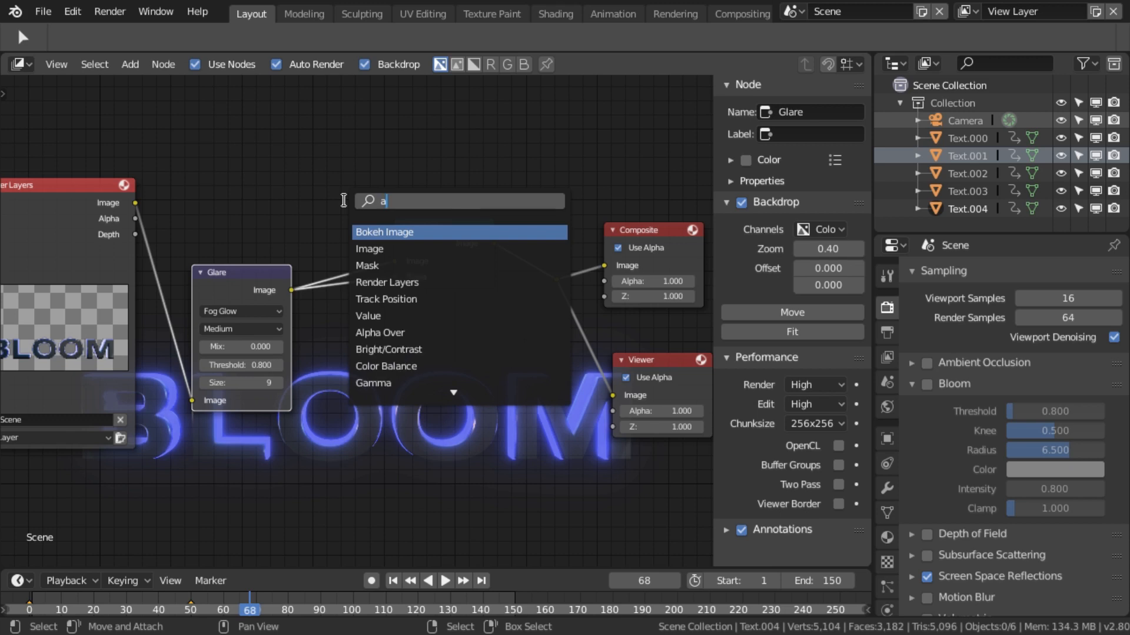
{"action": "type", "text": "mat"}
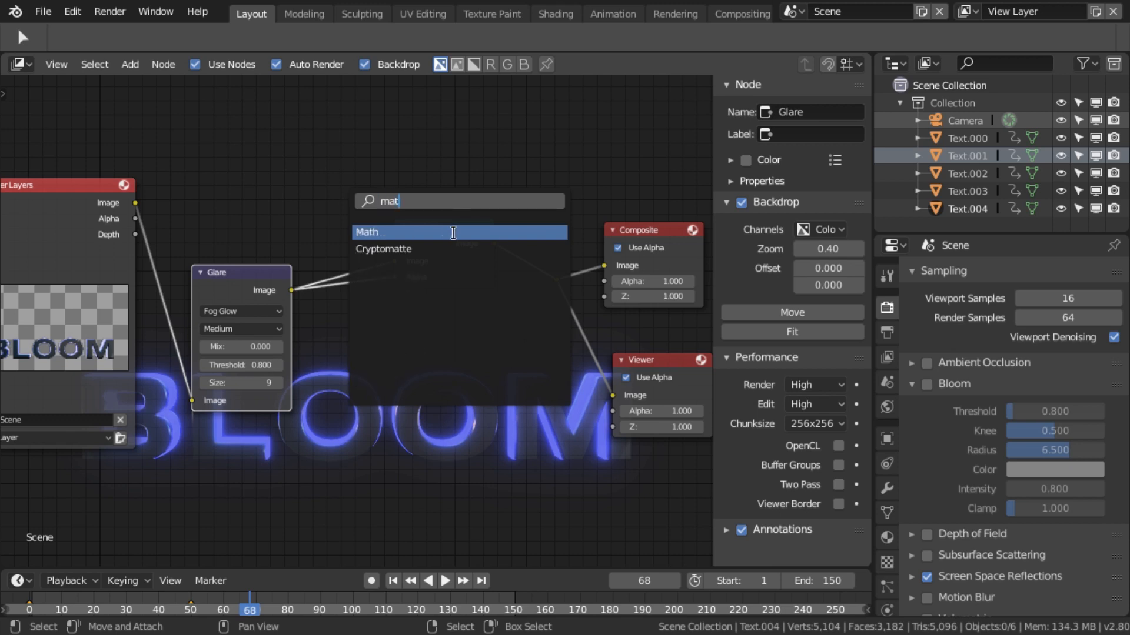
{"action": "left_click", "coordinate": [367, 232]}
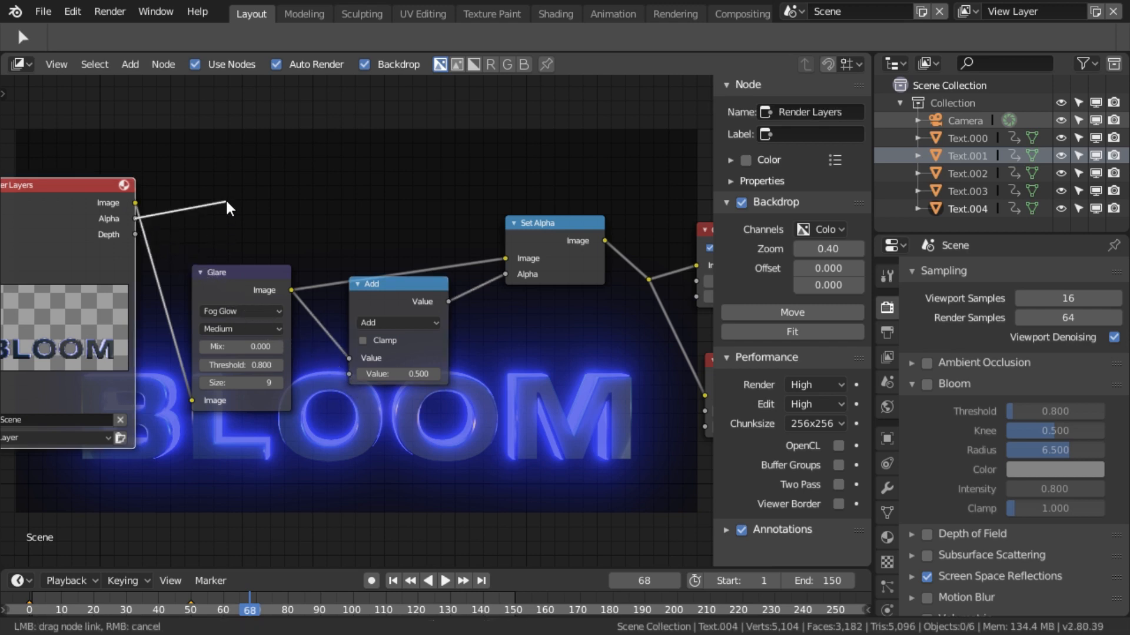
{"action": "left_click", "coordinate": [346, 364]}
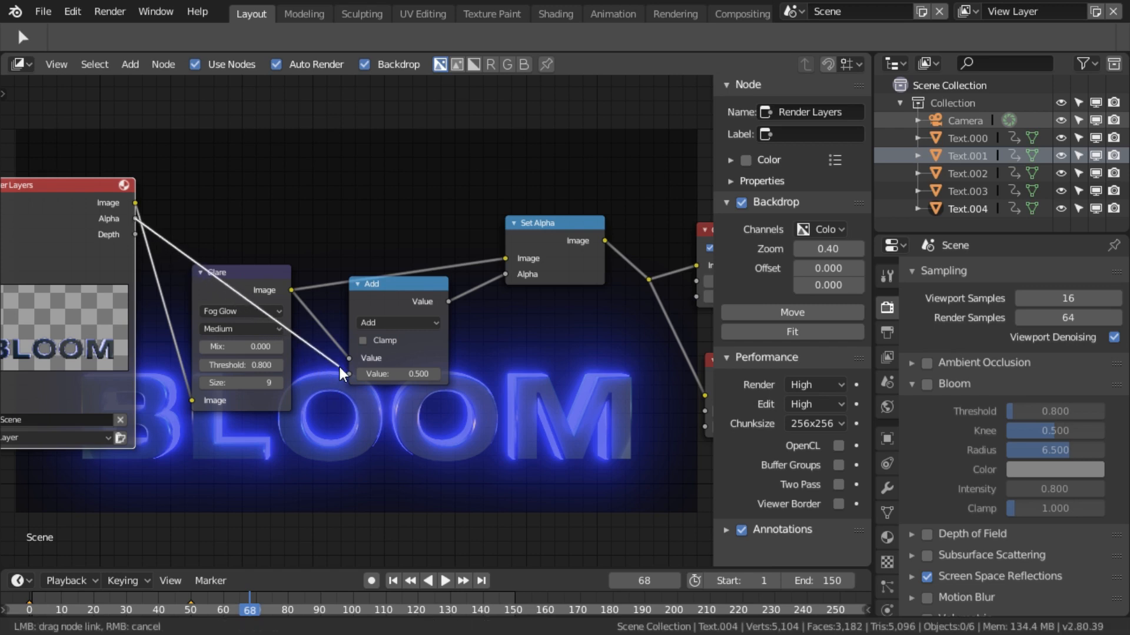
{"action": "left_click", "coordinate": [351, 374]}
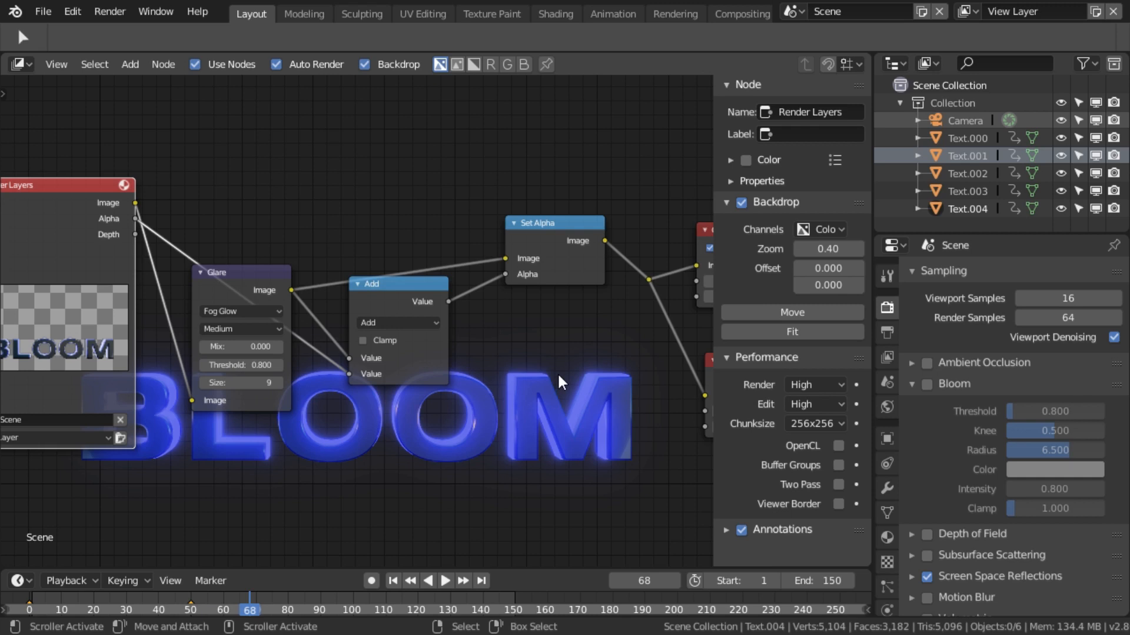
{"action": "mouse_move", "coordinate": [173, 452]}
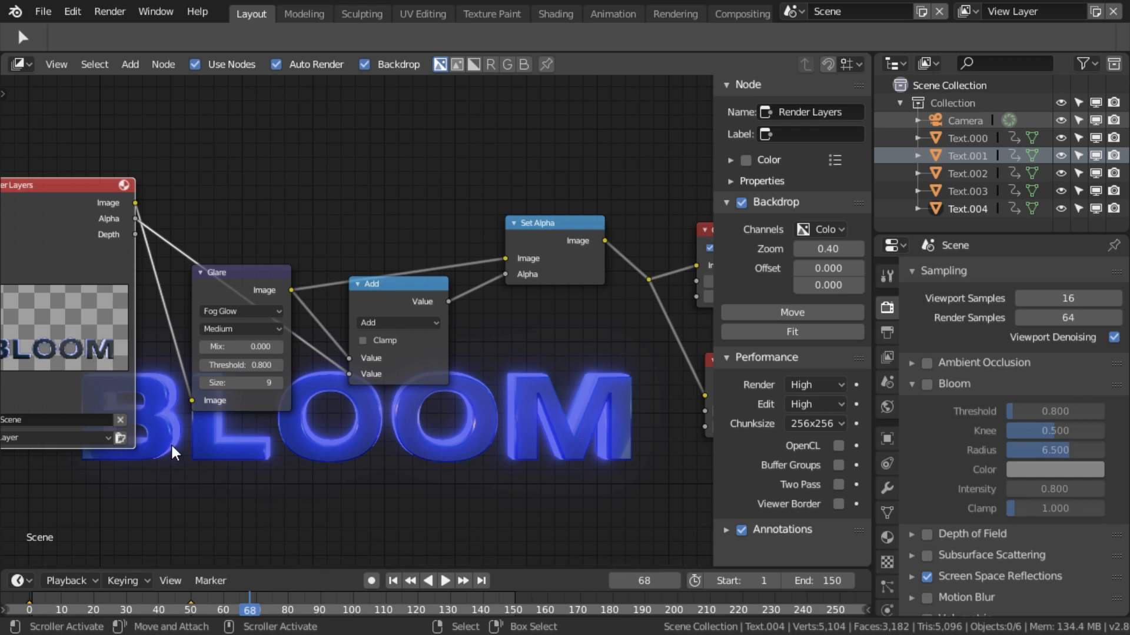
{"action": "mouse_move", "coordinate": [363, 340]}
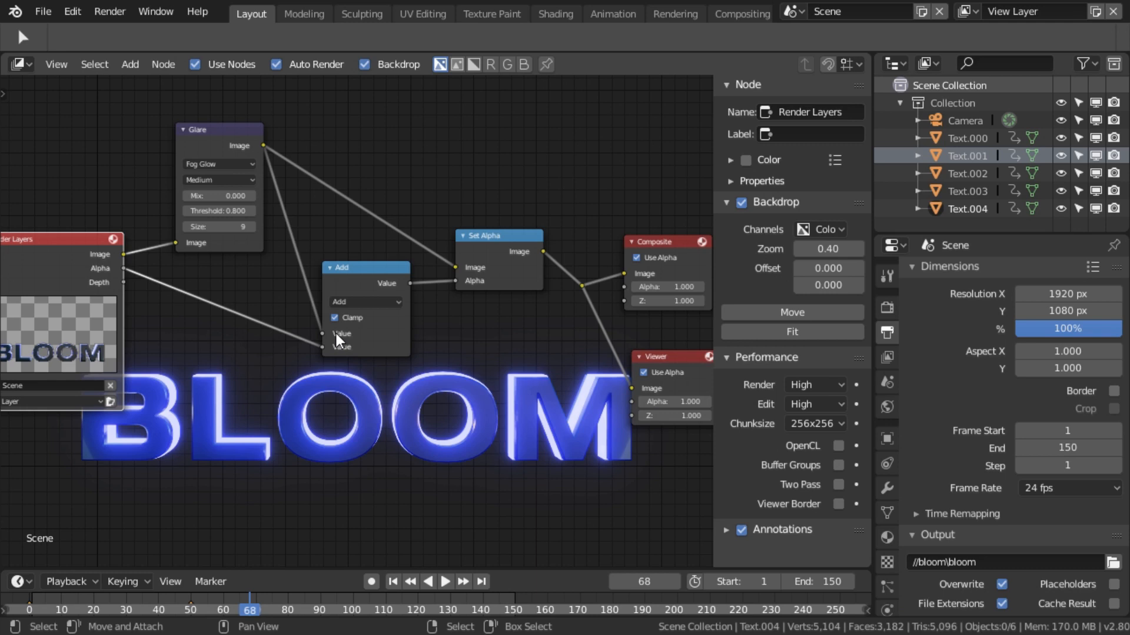
{"action": "mouse_move", "coordinate": [314, 246]}
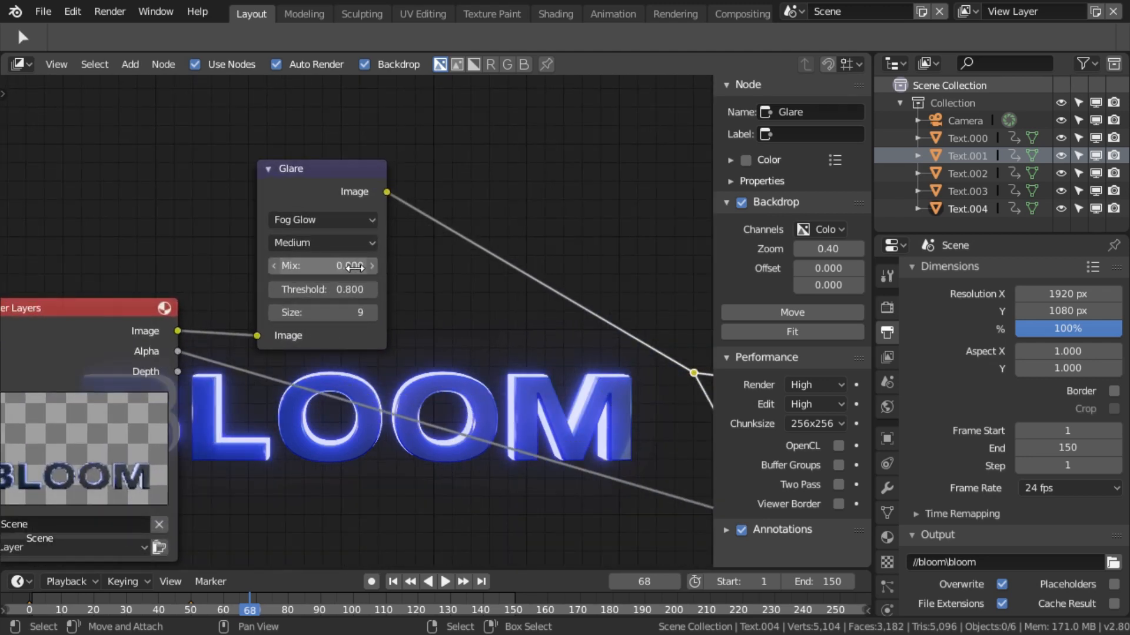
- Raise the Glare node's Mix value from 0.000 to 1.000
{"action": "left_click_drag", "start_coordinate": [332, 264], "coordinate": [296, 265]}
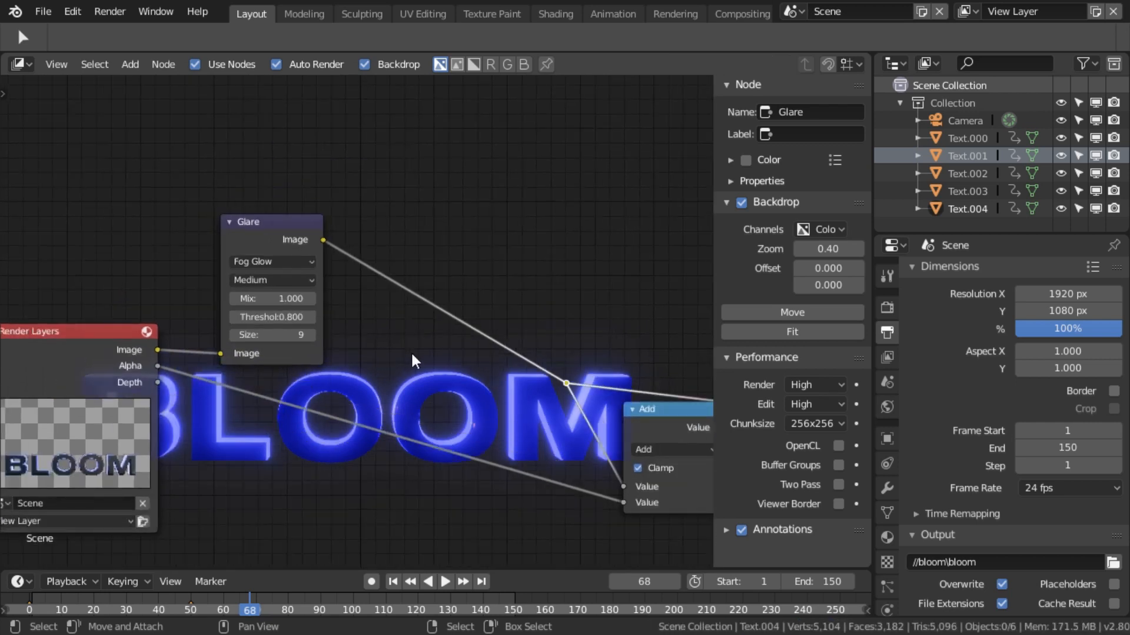
{"action": "mouse_move", "coordinate": [442, 224]}
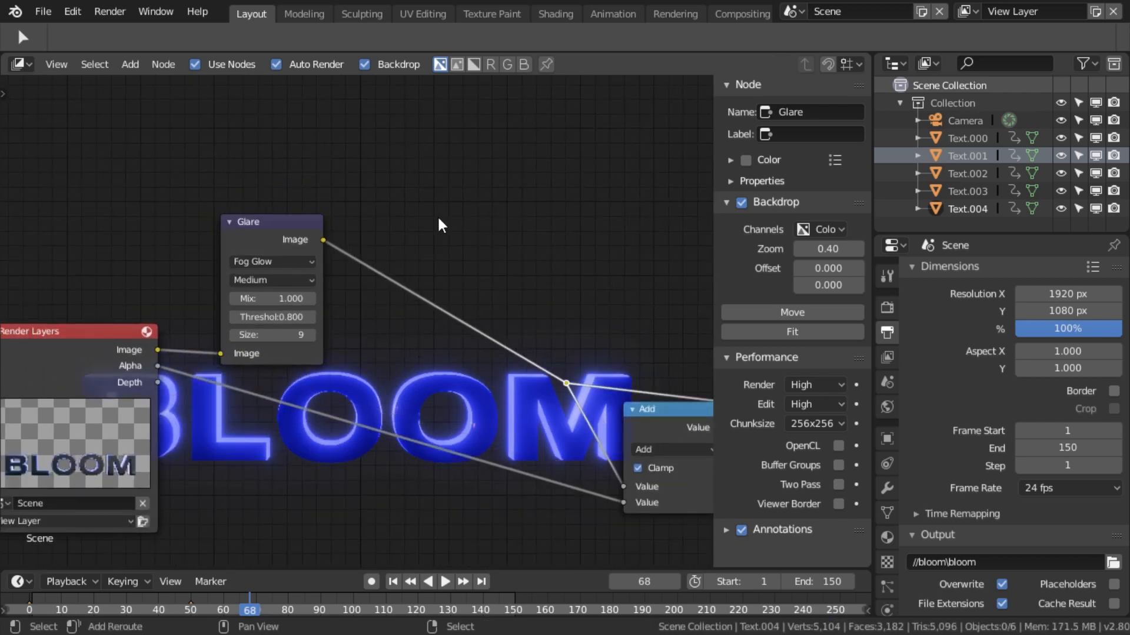
- Add a color Mix node and set its blend type to Add
{"action": "type", "text": "mi"}
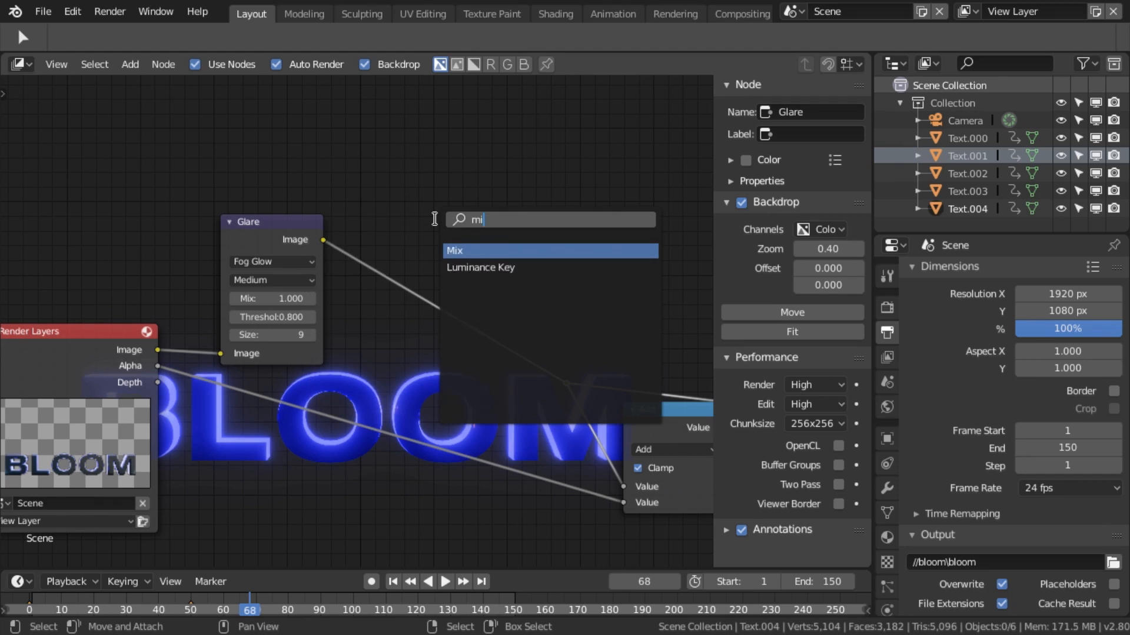
{"action": "left_click", "coordinate": [454, 249]}
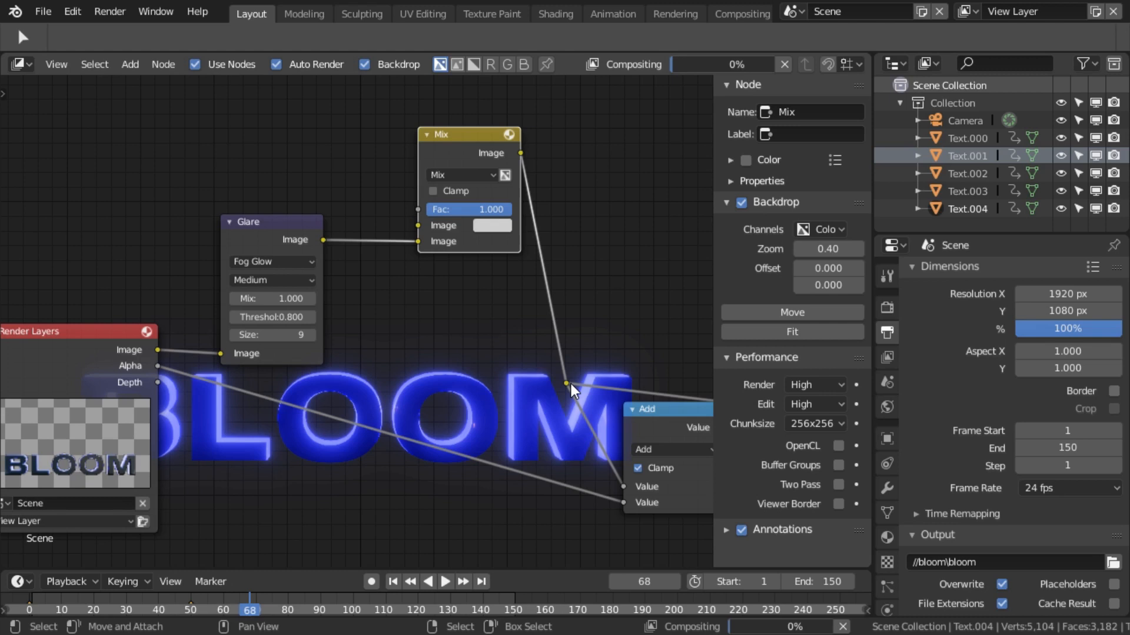
{"action": "mouse_move", "coordinate": [482, 222]}
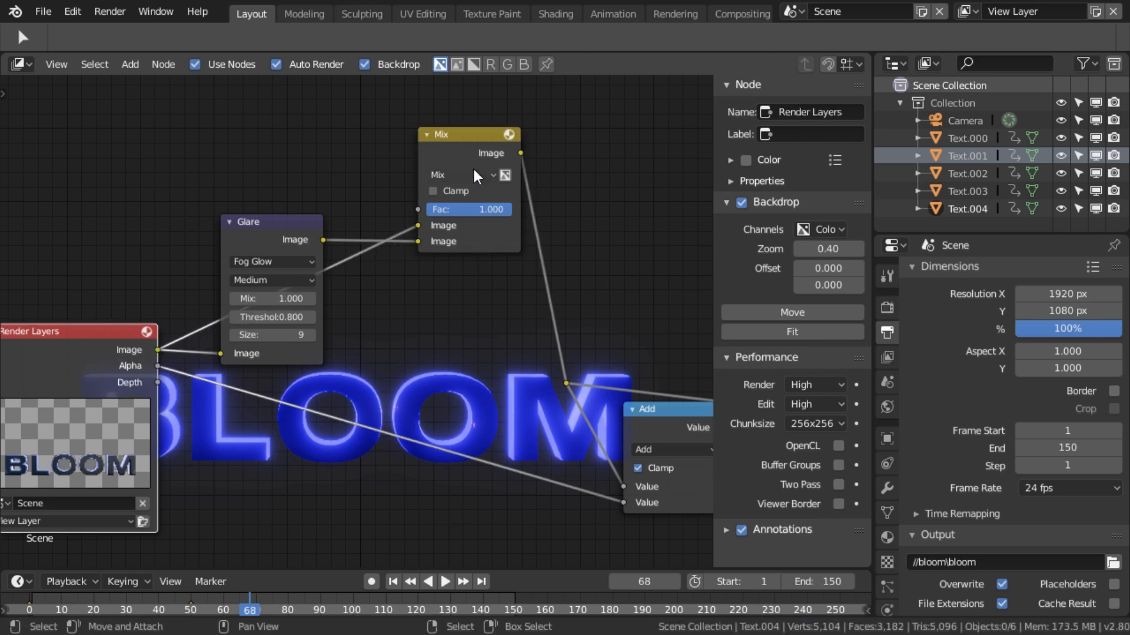
{"action": "left_click", "coordinate": [468, 175]}
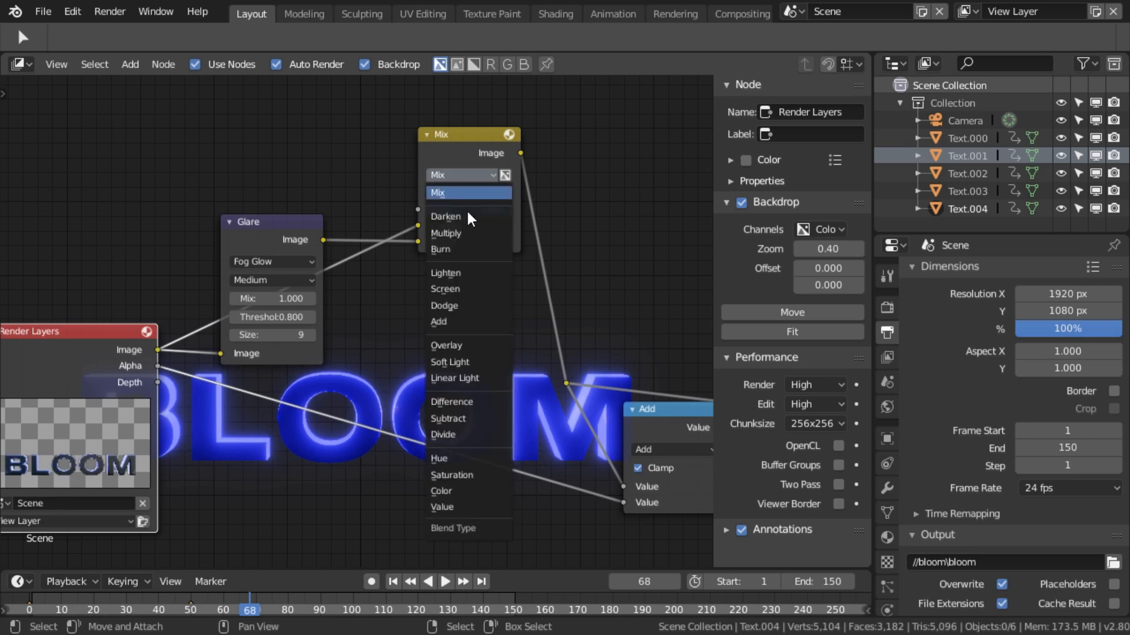
{"action": "left_click", "coordinate": [438, 321]}
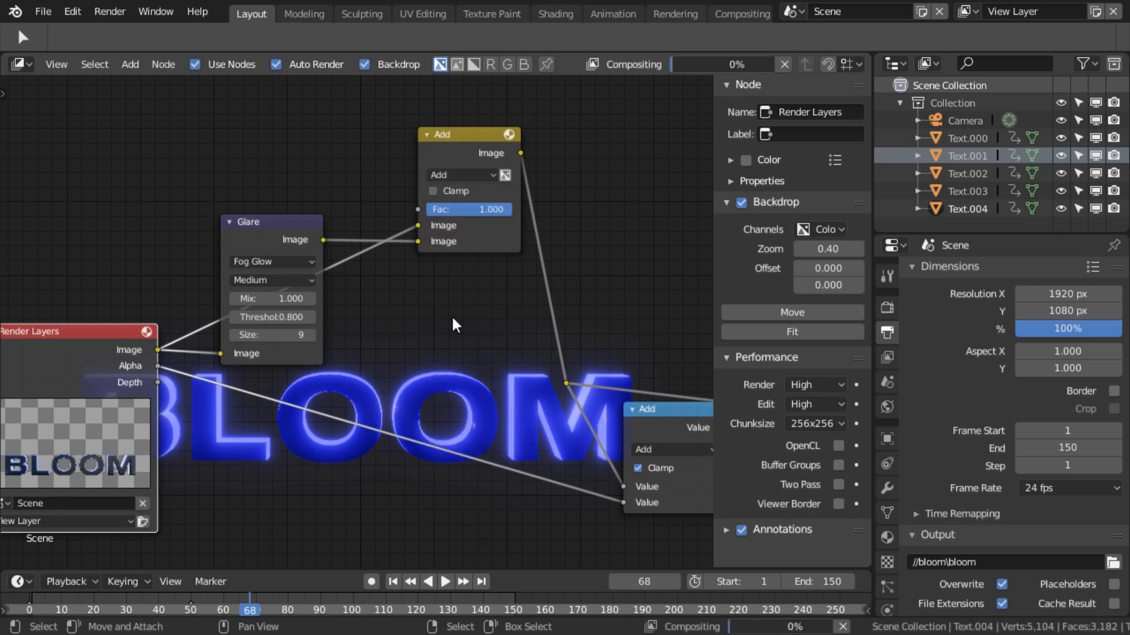